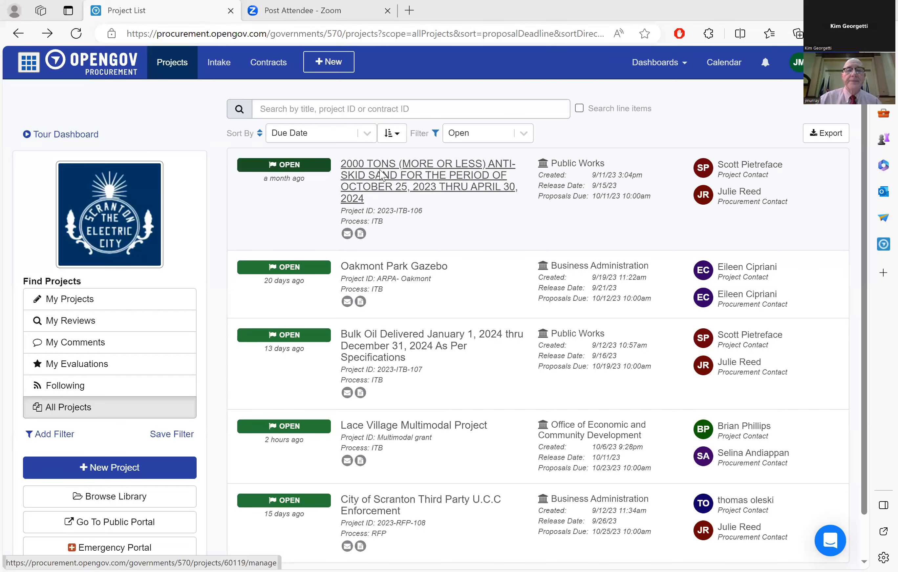
Open the 2000 tons anti-skid sand project from the All Projects list
left_click(428, 175)
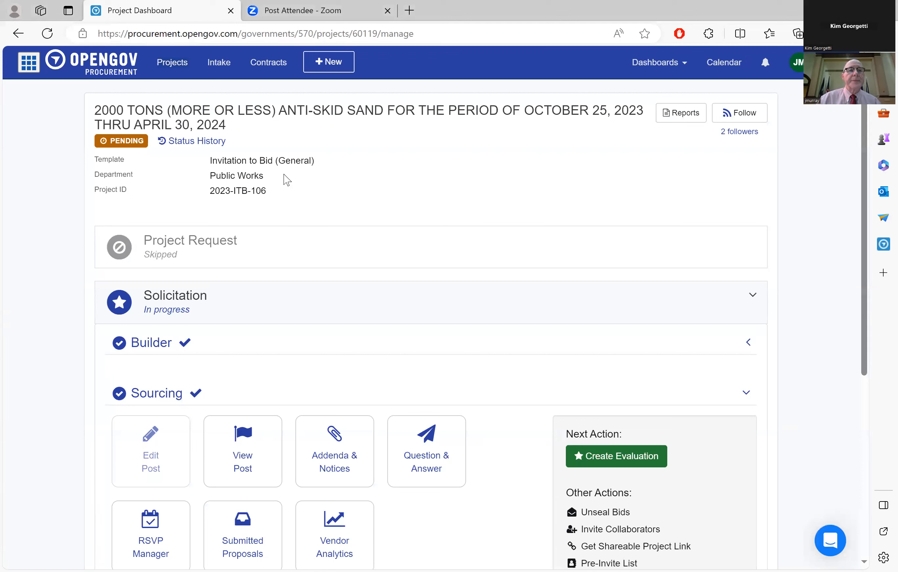
mouse_move(296, 316)
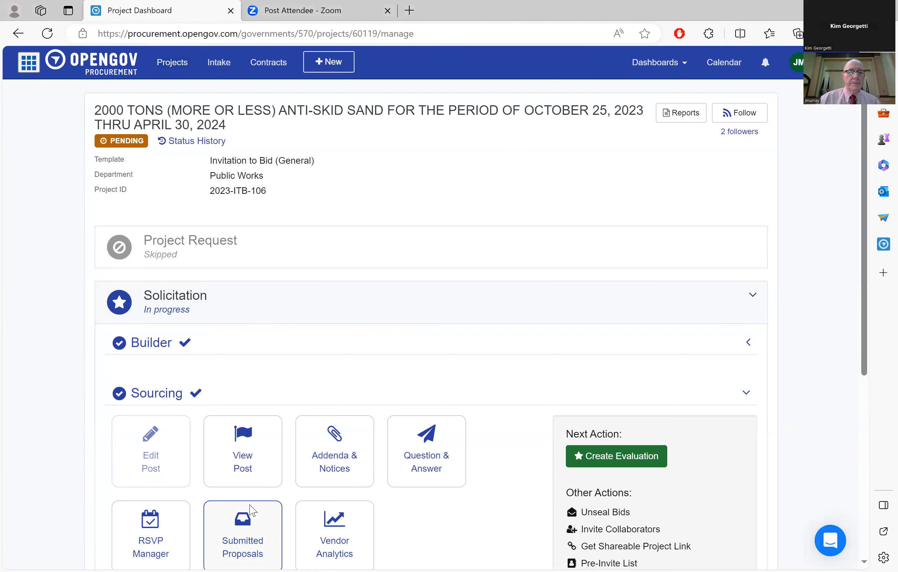
From Submitted Proposals, unseal the entire bid package including pricing and view both vendor proposals
left_click(242, 534)
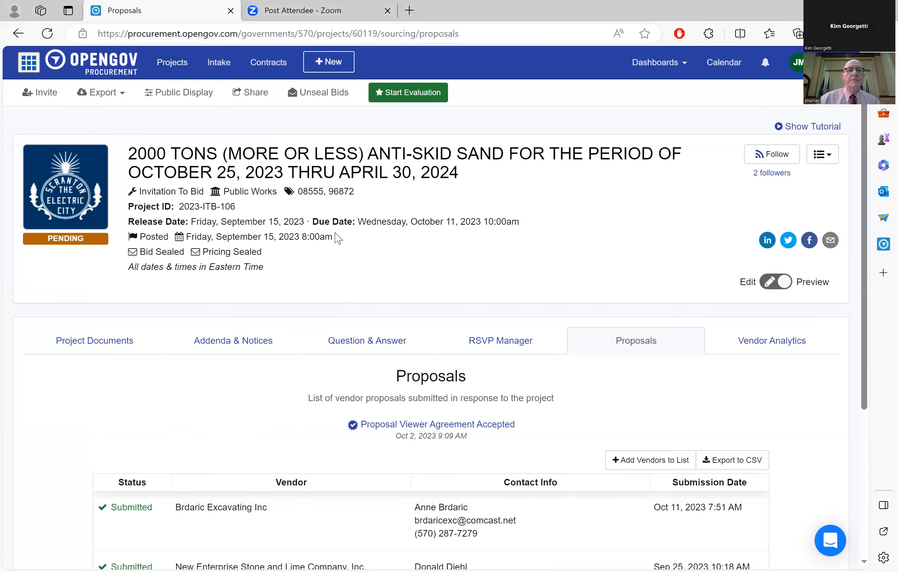
mouse_move(323, 99)
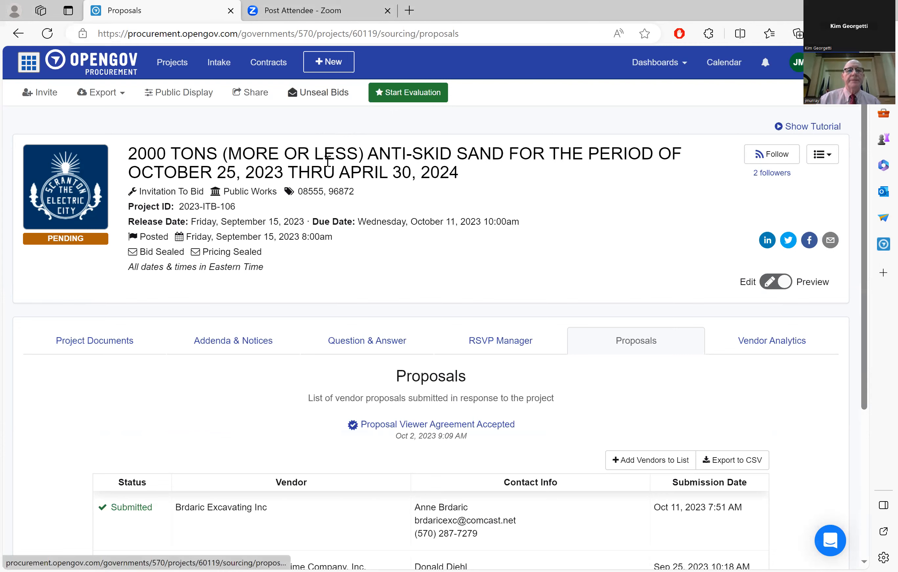
left_click(318, 93)
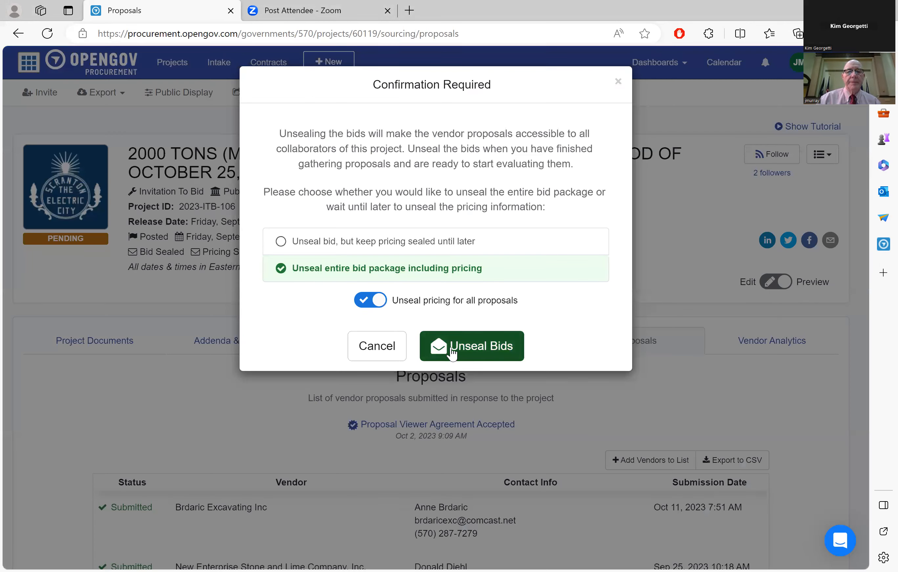
left_click(471, 346)
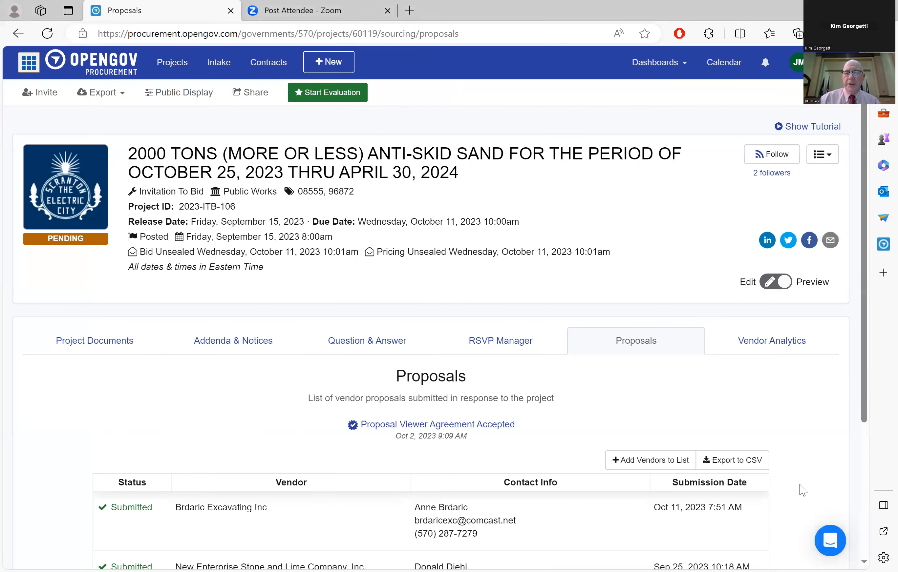
scroll("down", 3)
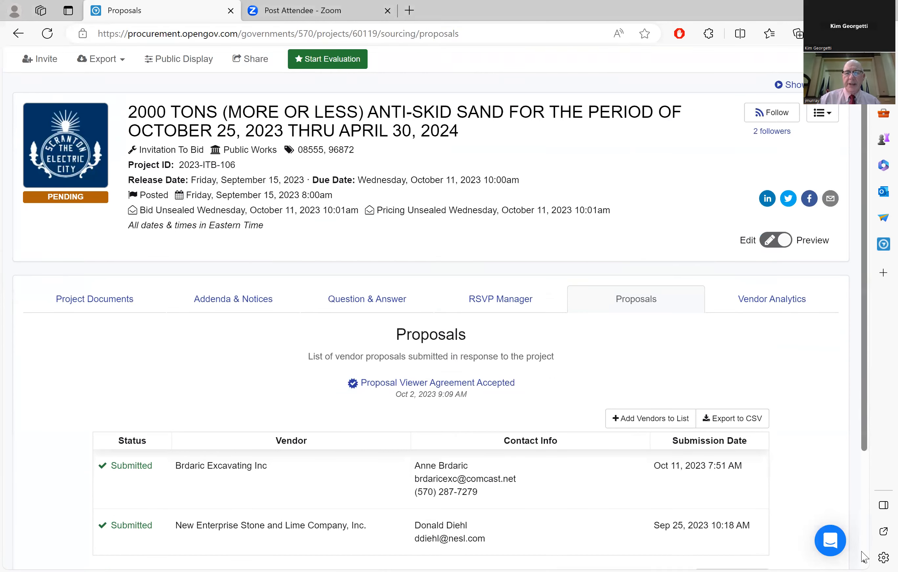
scroll("down", 3)
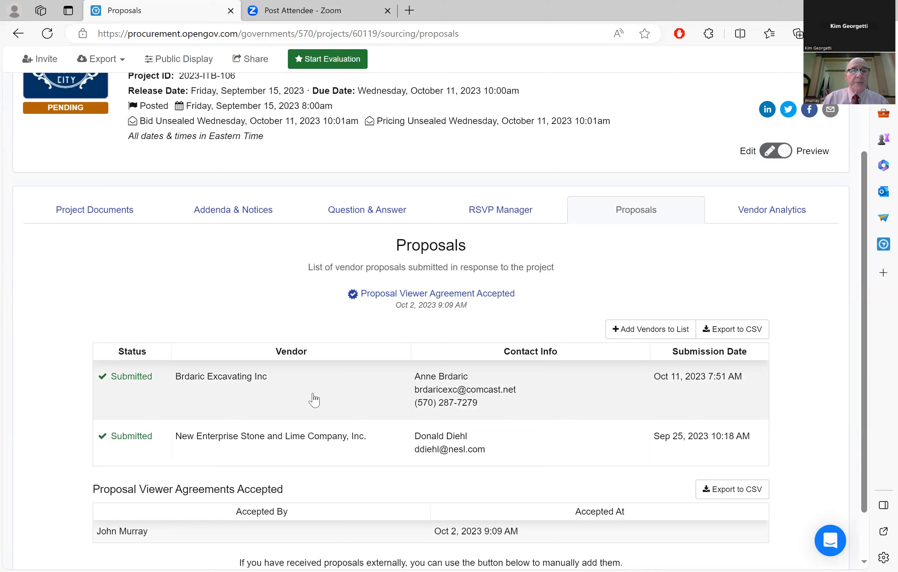
mouse_move(315, 399)
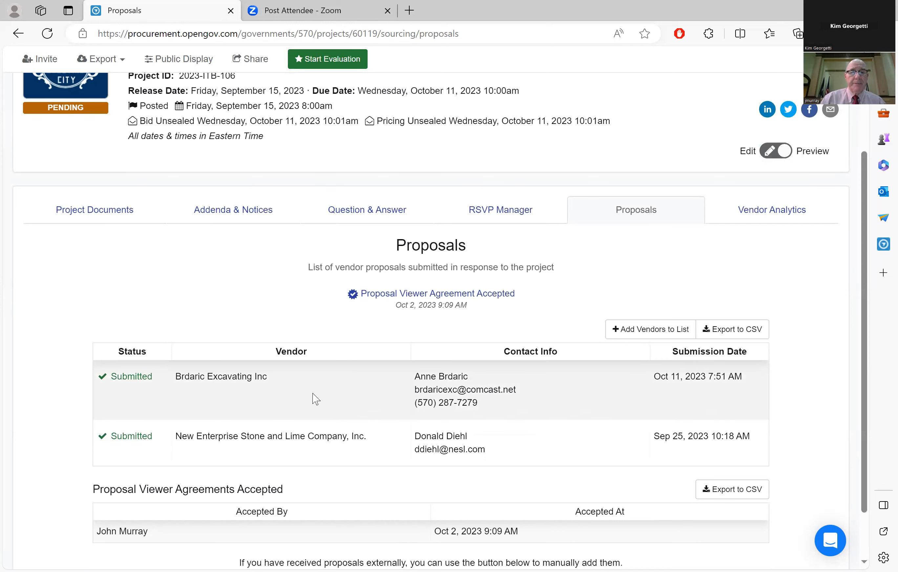
Open Brdaric Excavating Inc's proposal and mark item 1 ITB Content as Pass
left_click(221, 376)
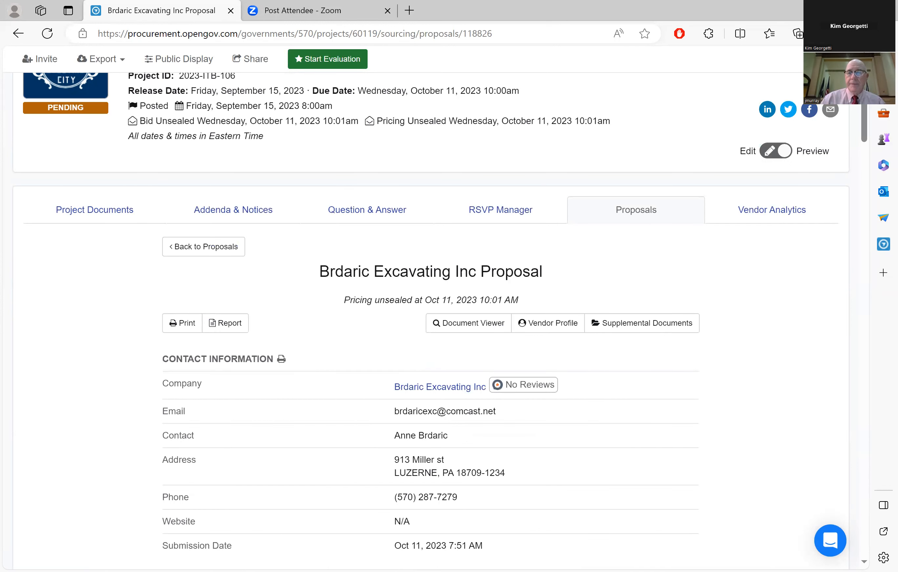
scroll("down", 3)
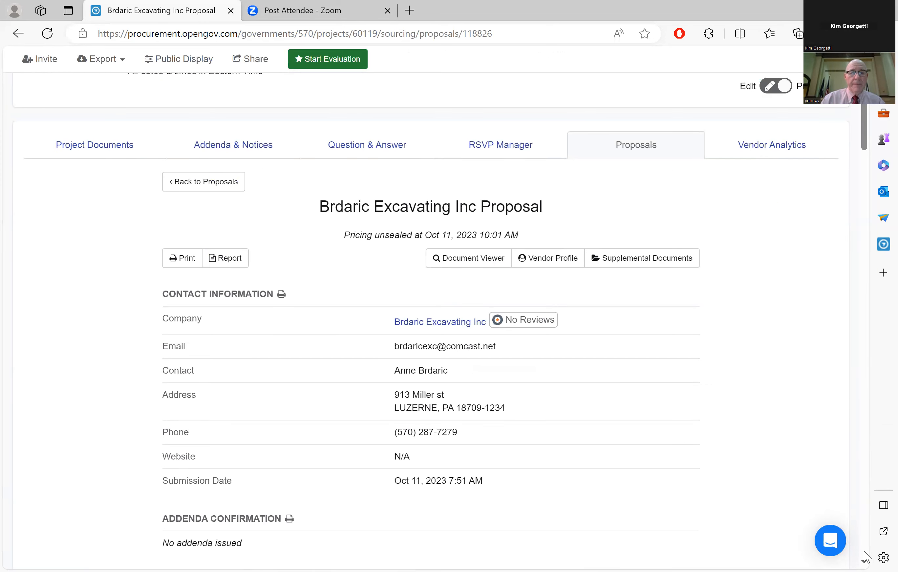
scroll("down", 3)
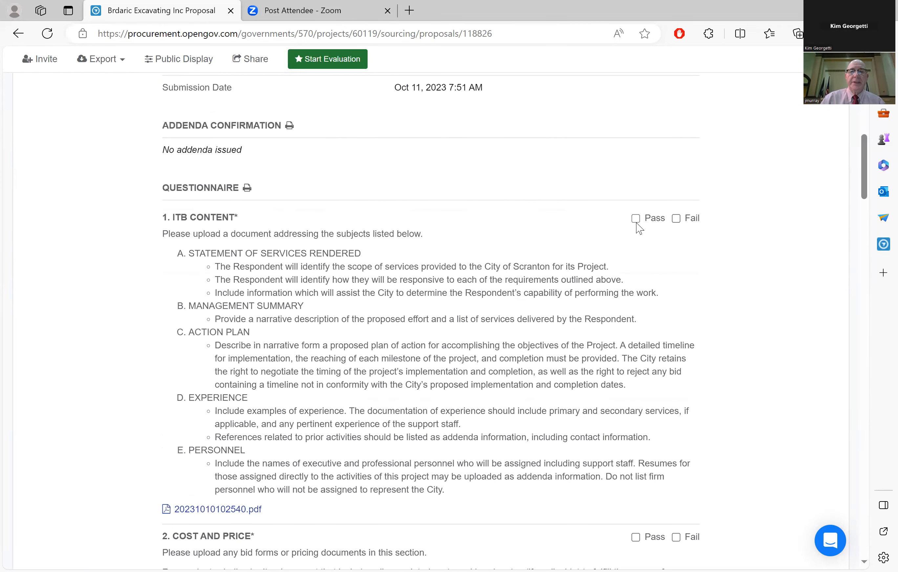
left_click(636, 218)
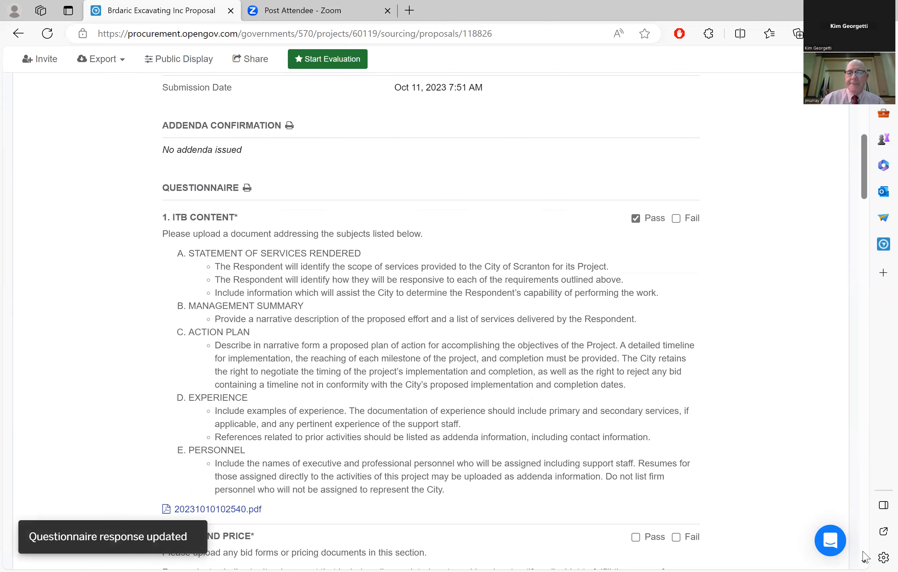
scroll("down", 3)
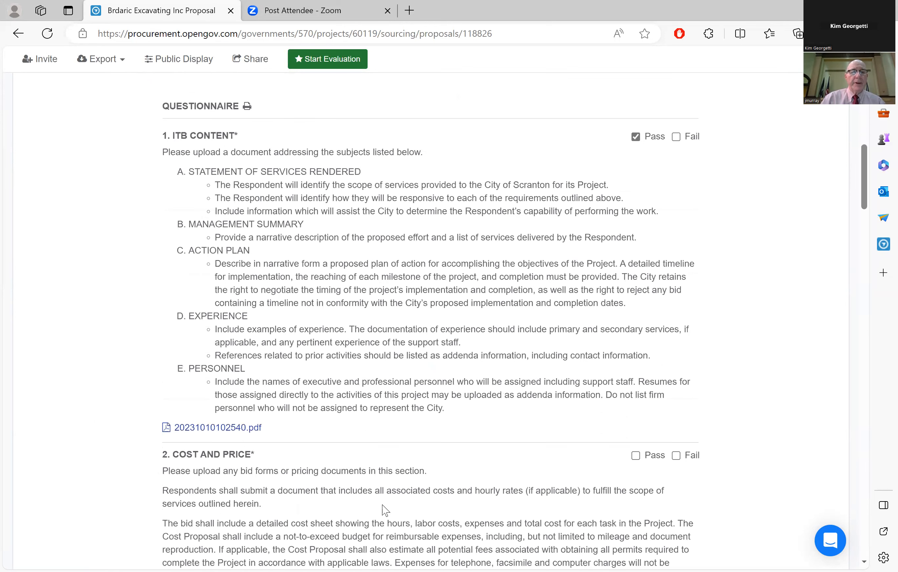
scroll("down", 3)
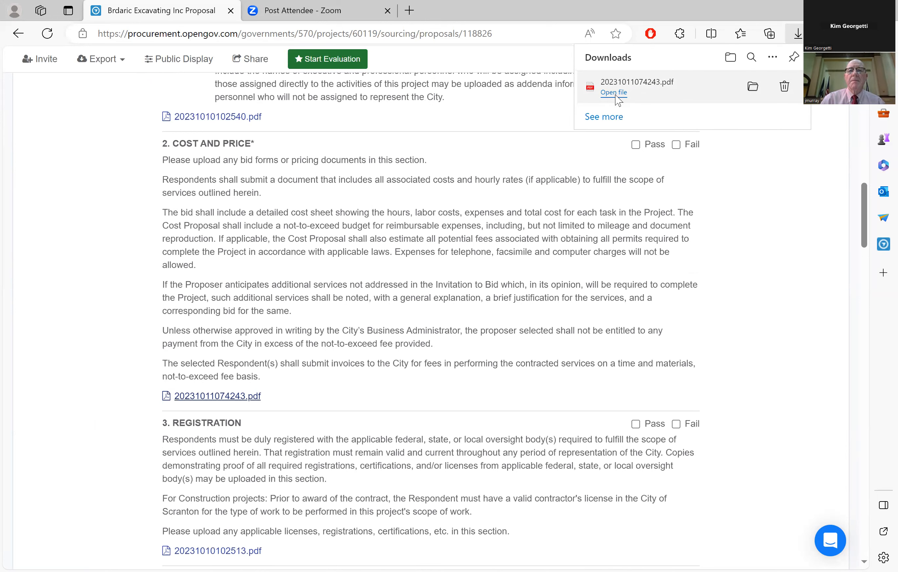
Review the downloaded 20231011074243.pdf showing the $38.50 per ton delivered bid
left_click(613, 93)
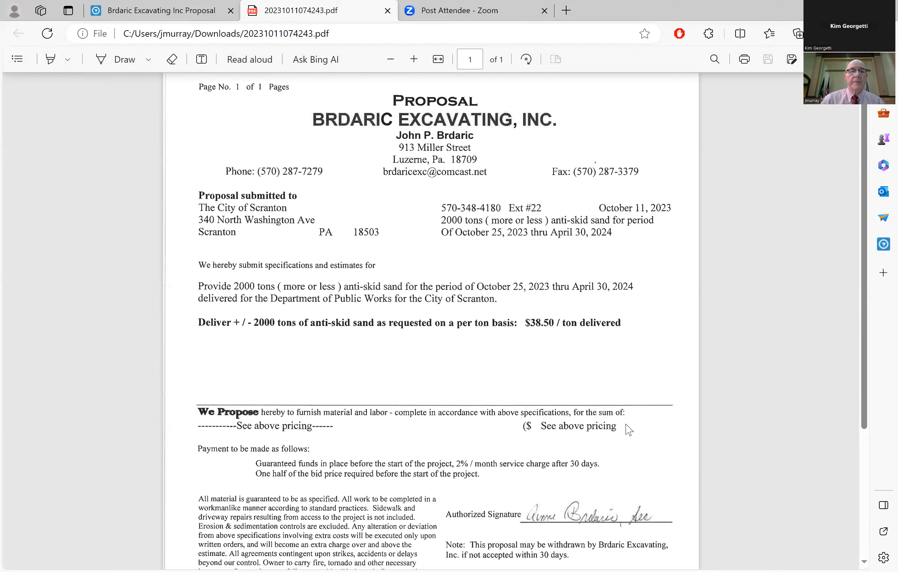
mouse_move(252, 294)
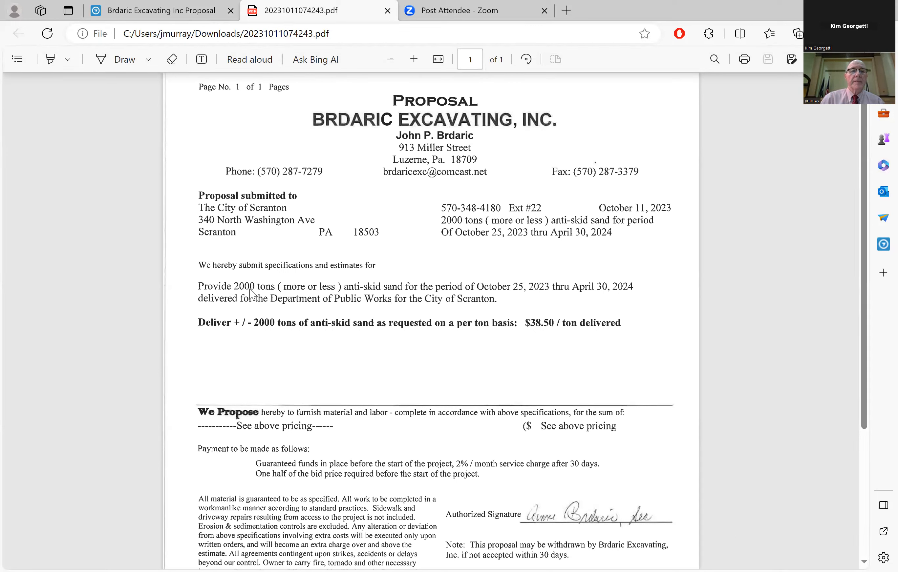
mouse_move(307, 286)
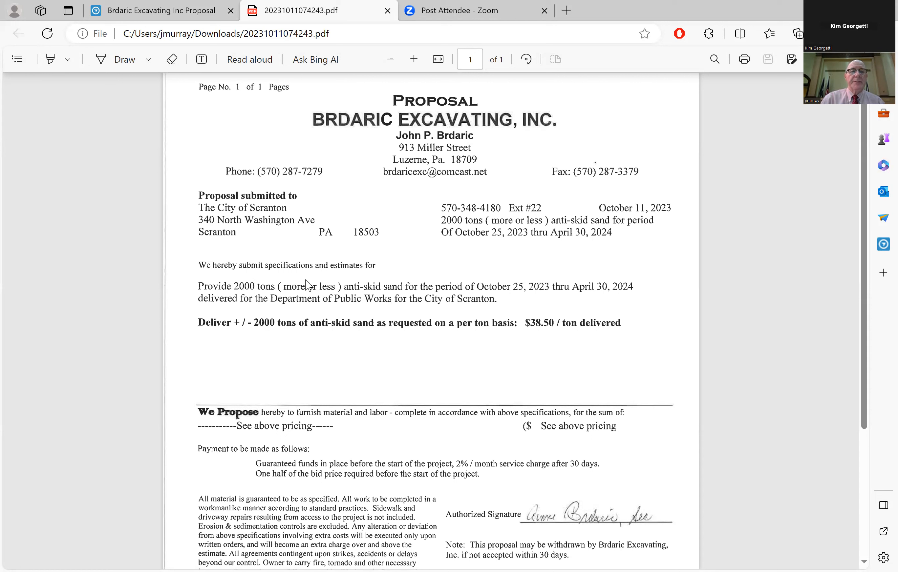
mouse_move(249, 303)
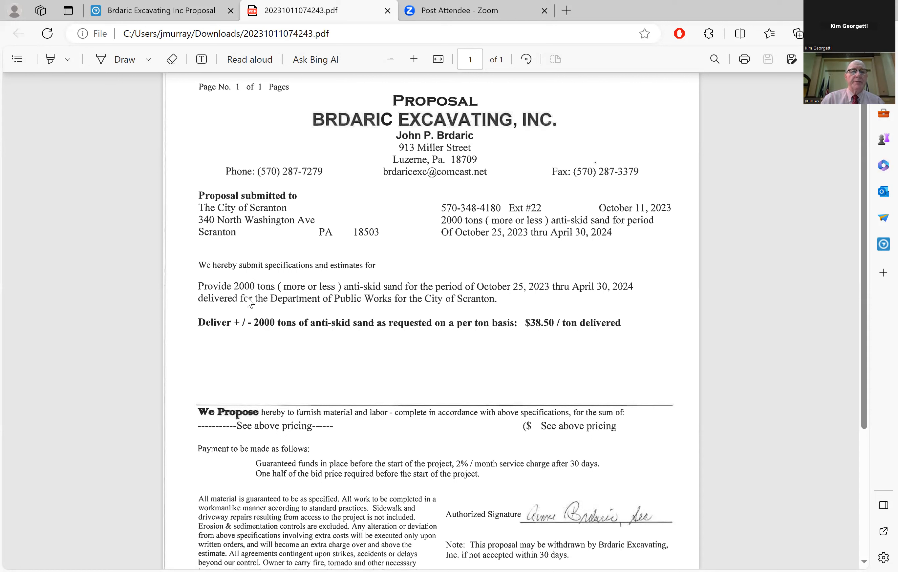
mouse_move(258, 298)
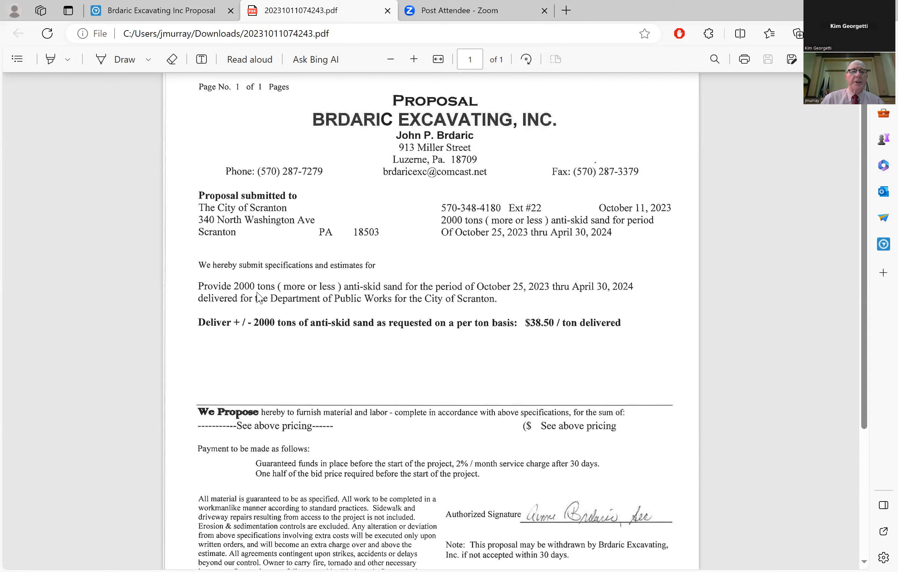
mouse_move(397, 305)
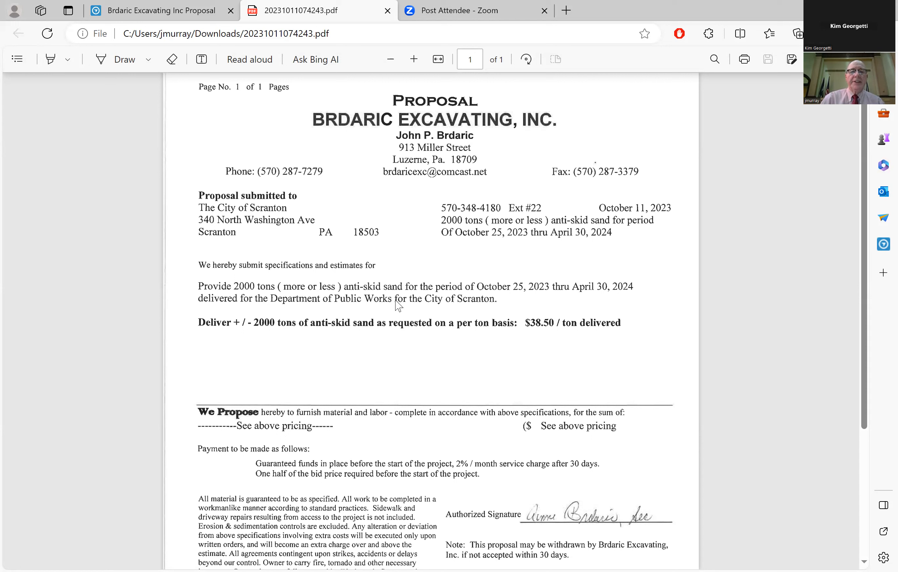
mouse_move(523, 299)
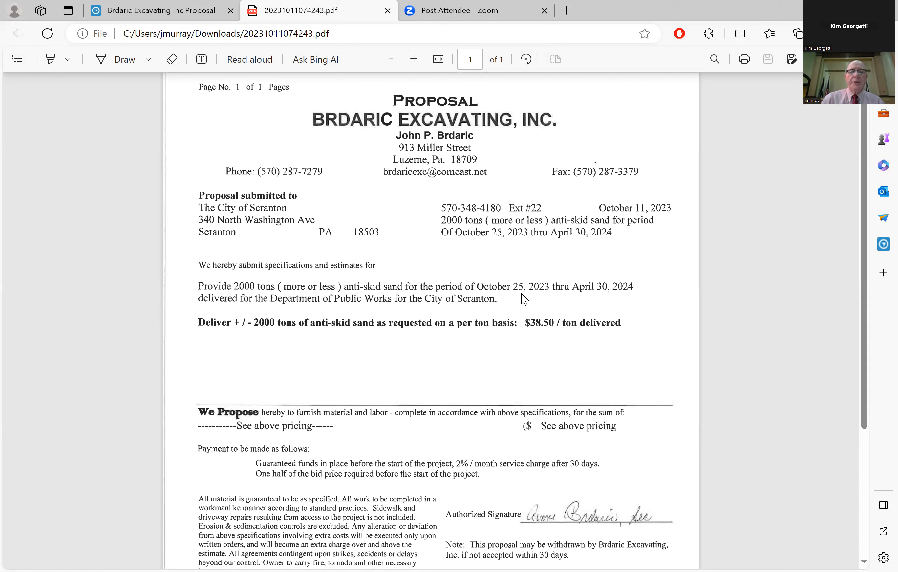
mouse_move(575, 304)
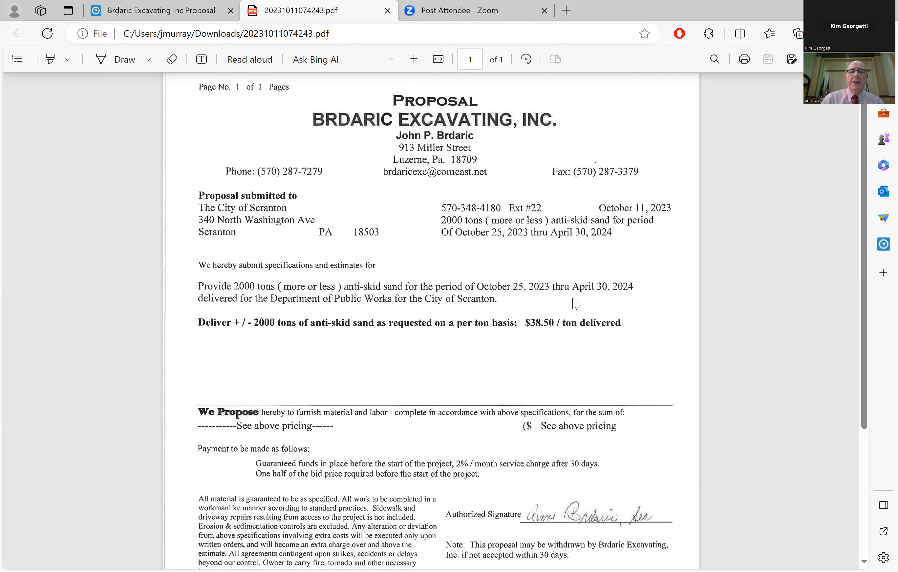
mouse_move(595, 290)
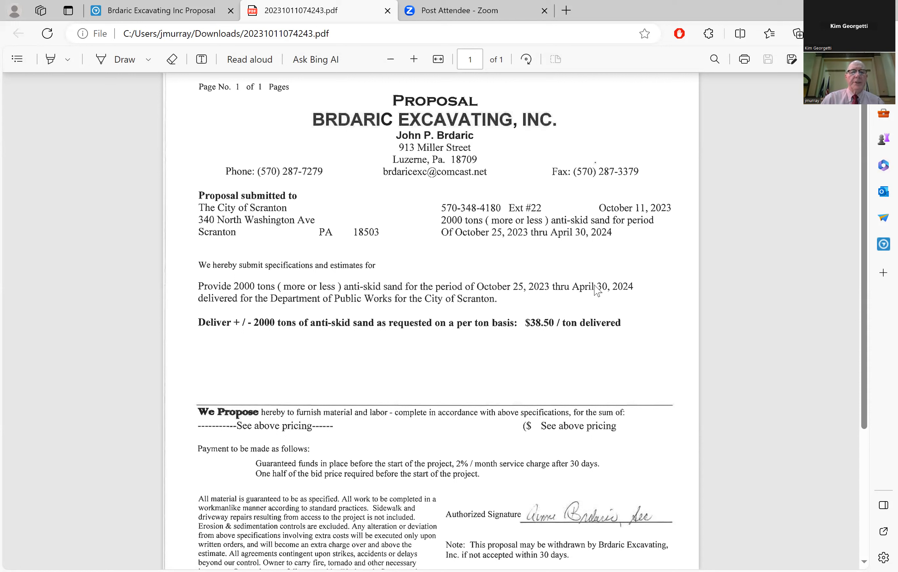
mouse_move(344, 281)
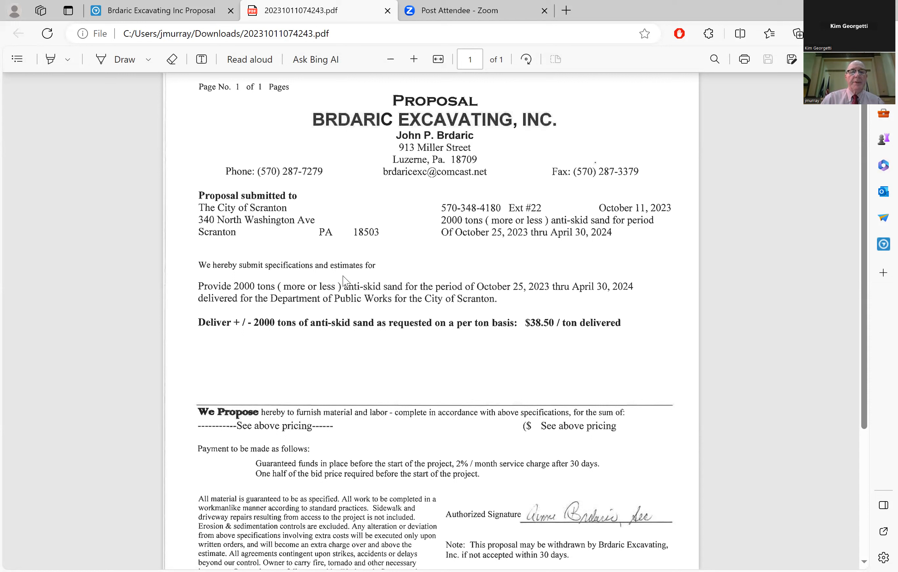
mouse_move(214, 363)
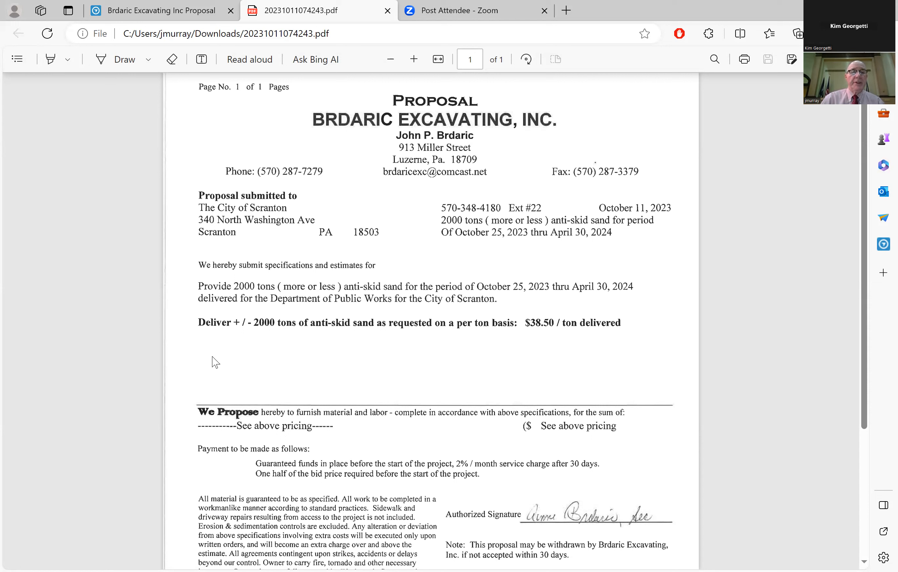
mouse_move(277, 338)
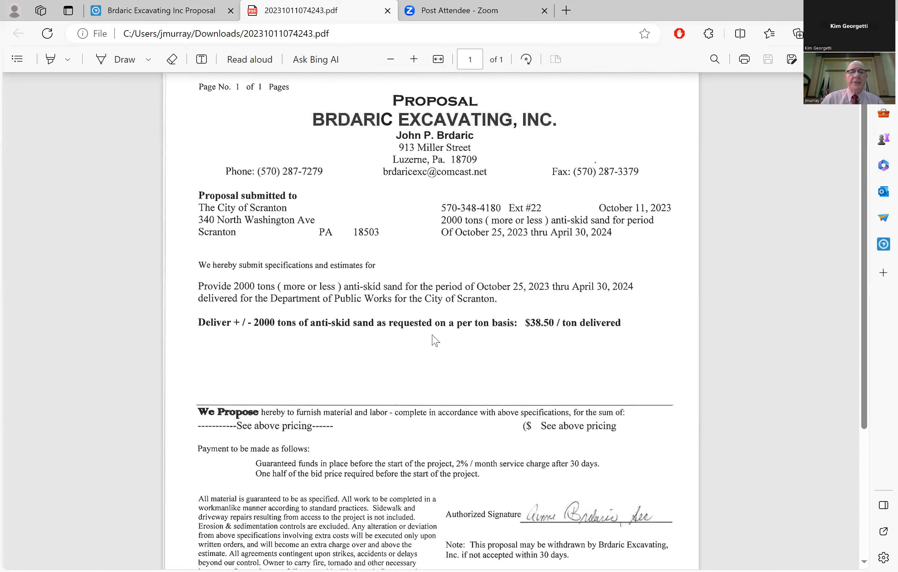
mouse_move(522, 340)
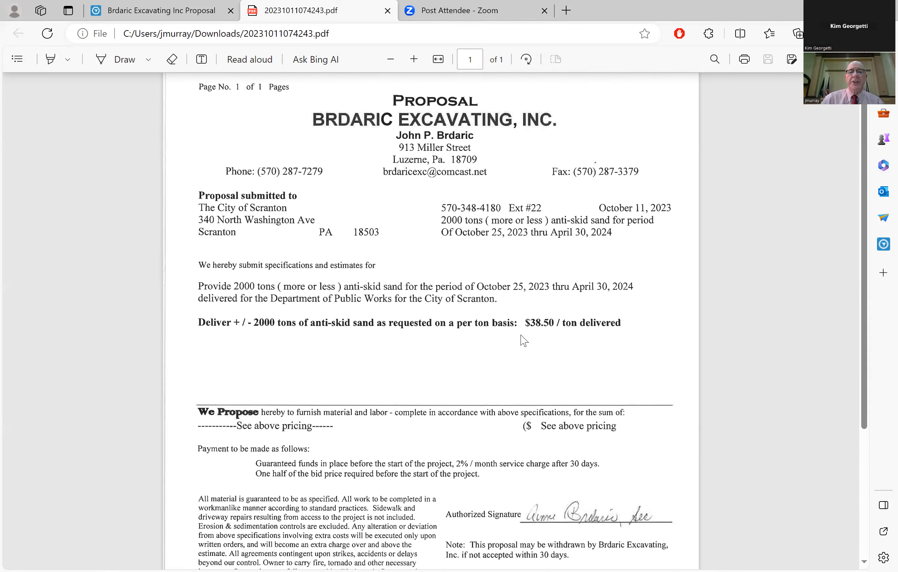
mouse_move(751, 445)
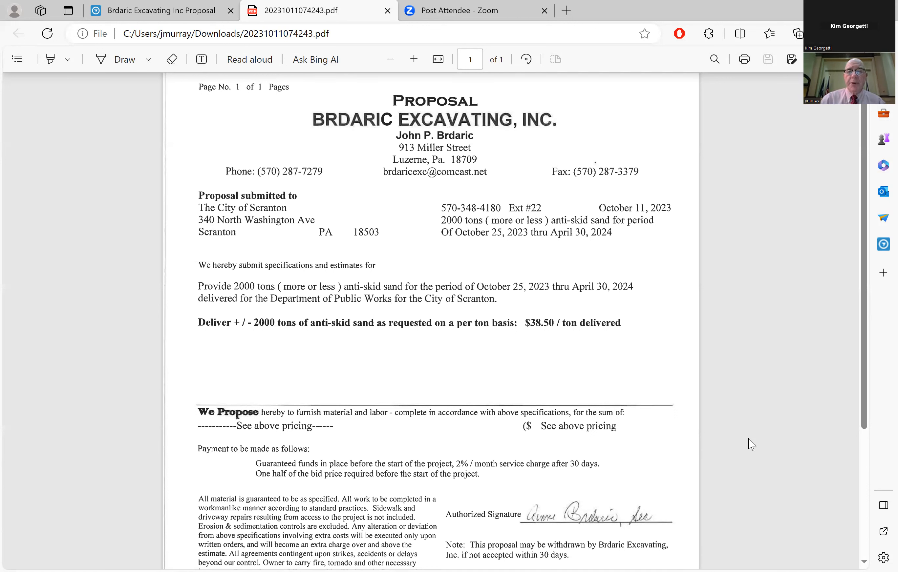
mouse_move(863, 557)
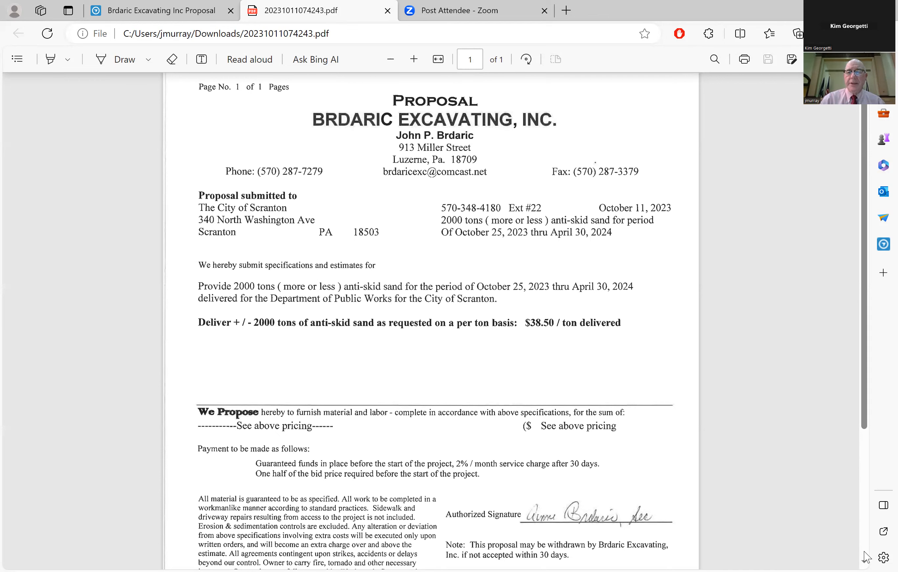
scroll("down", 3)
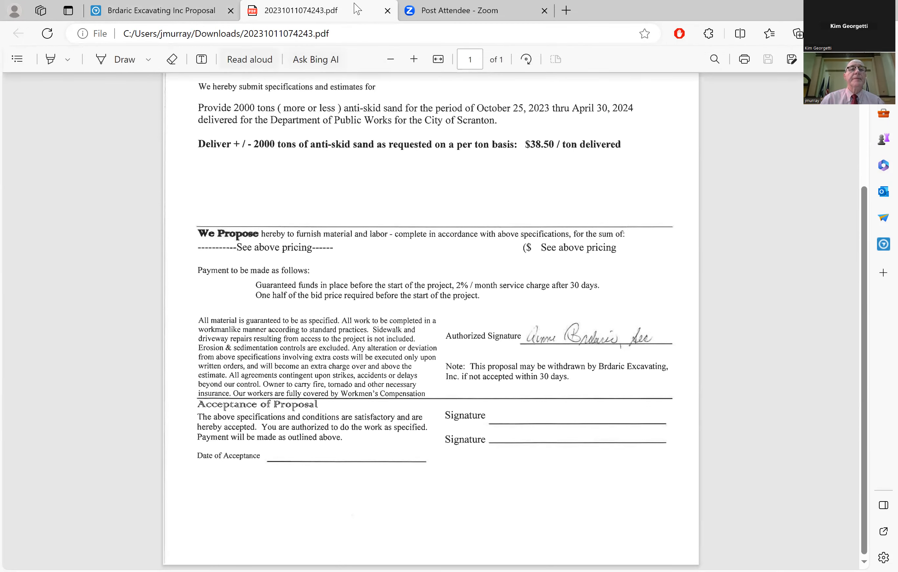
mouse_move(389, 11)
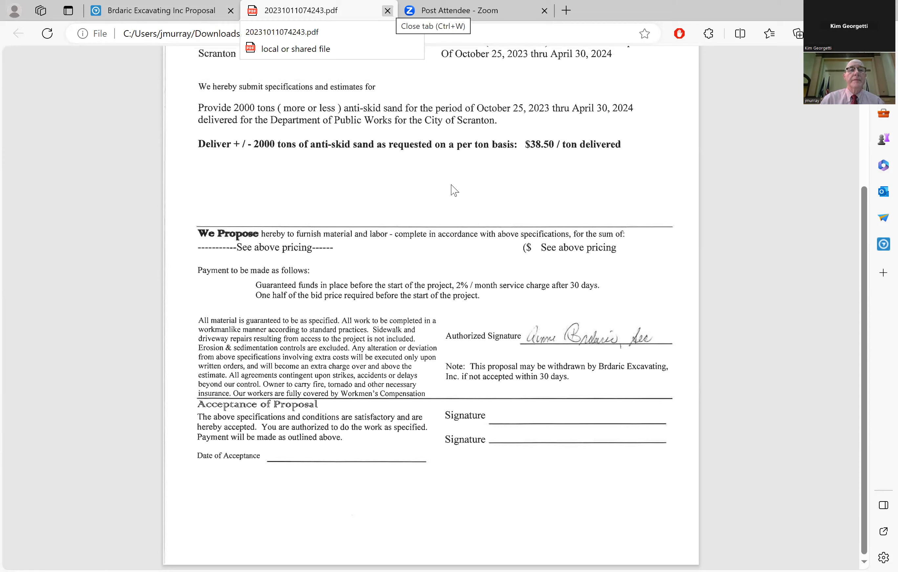
Return from the PDF and mark Cost and Price and Registration as Pass
left_click(388, 11)
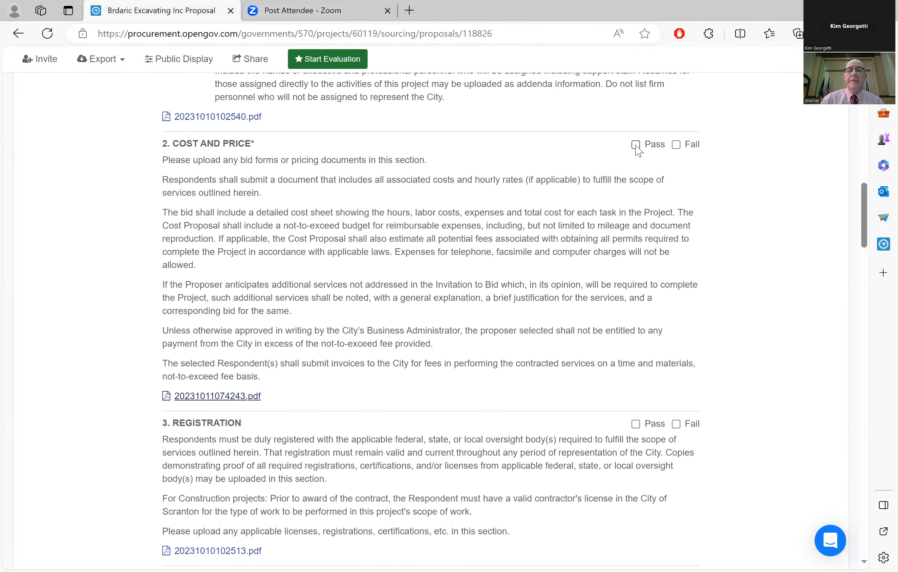
left_click(636, 144)
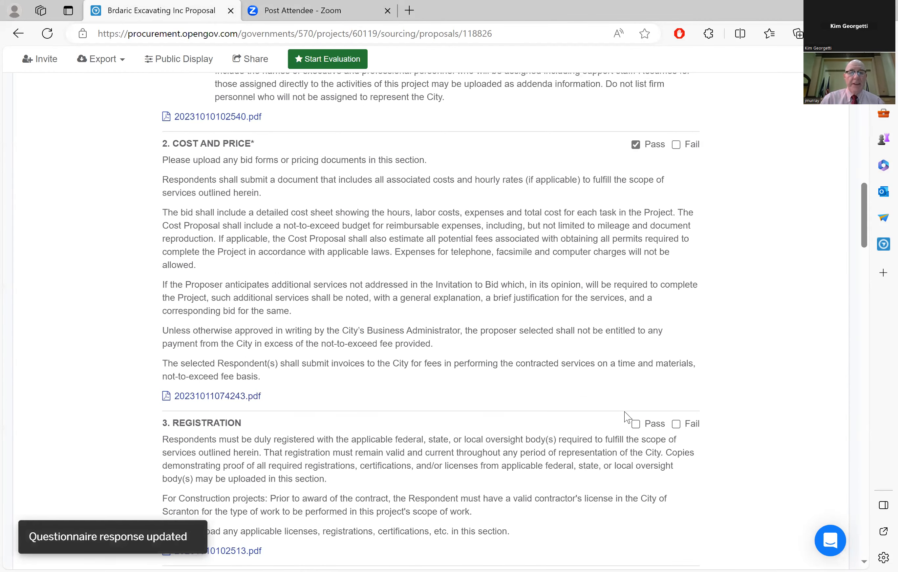
left_click(635, 424)
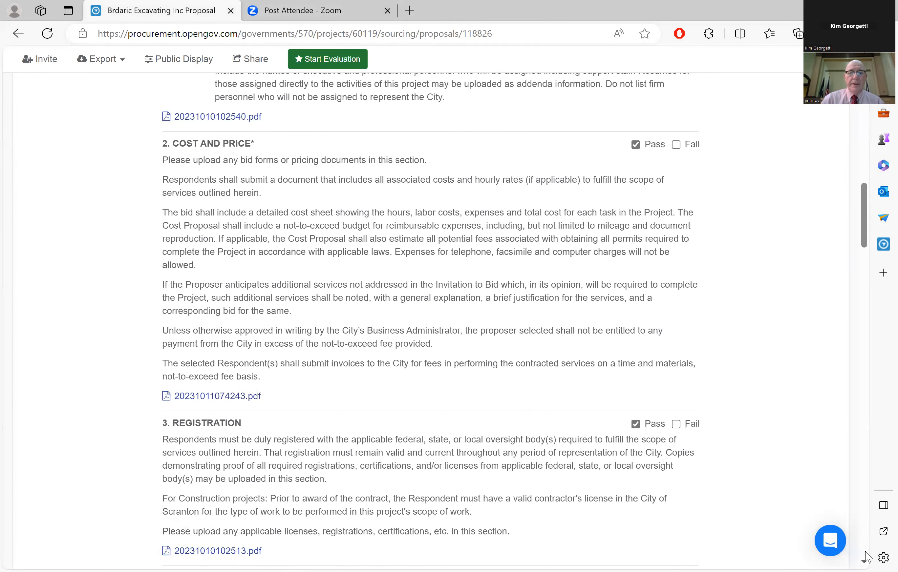
scroll("down", 3)
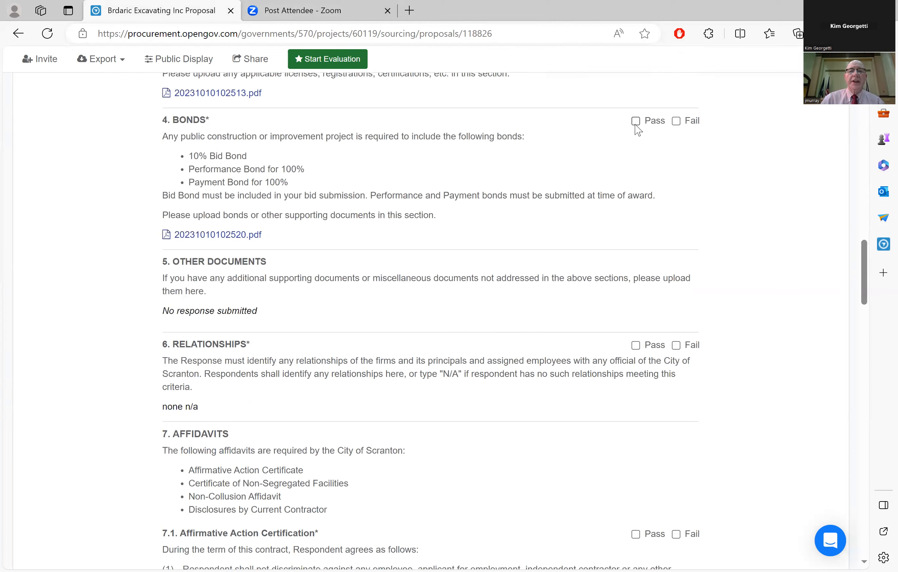
Mark Bonds, Relationships and 7.1 Affirmative Action Certification as Pass
left_click(635, 121)
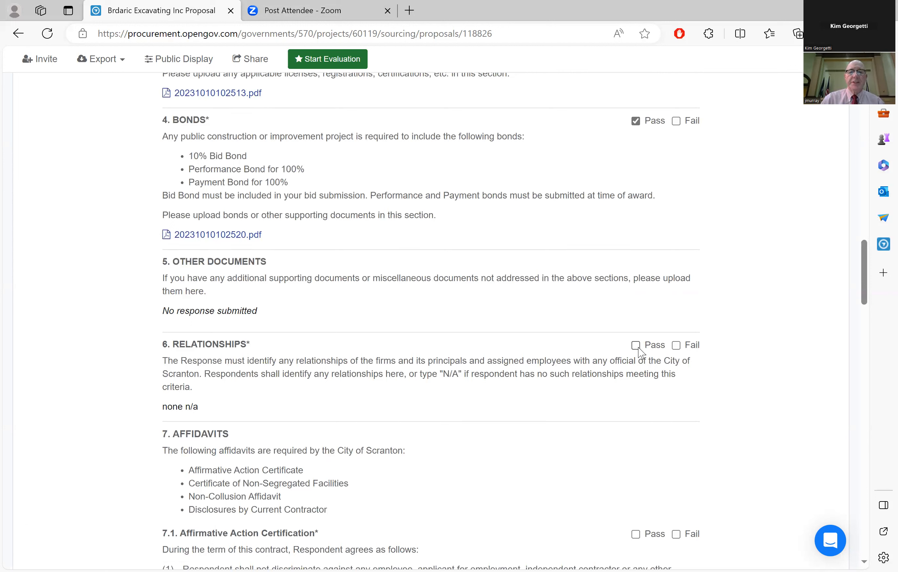
left_click(635, 345)
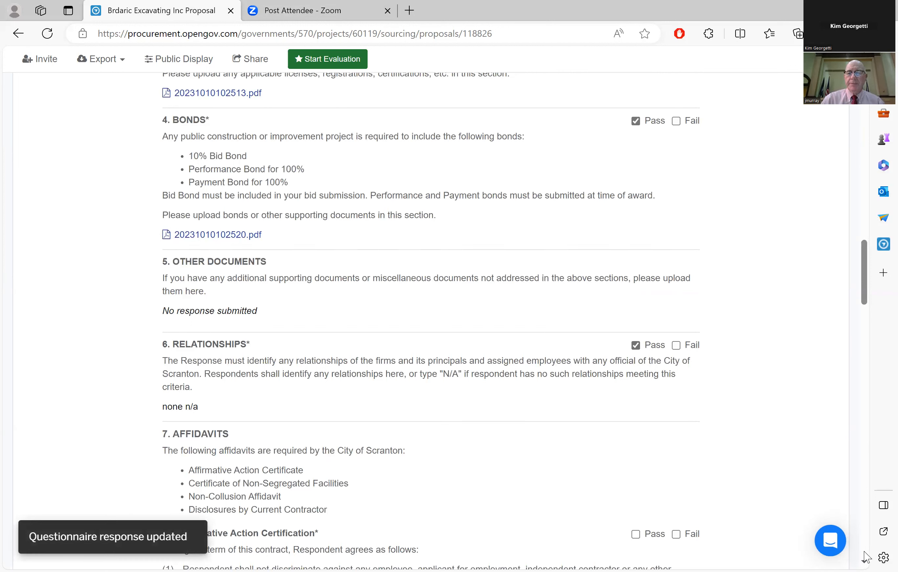
scroll("down", 3)
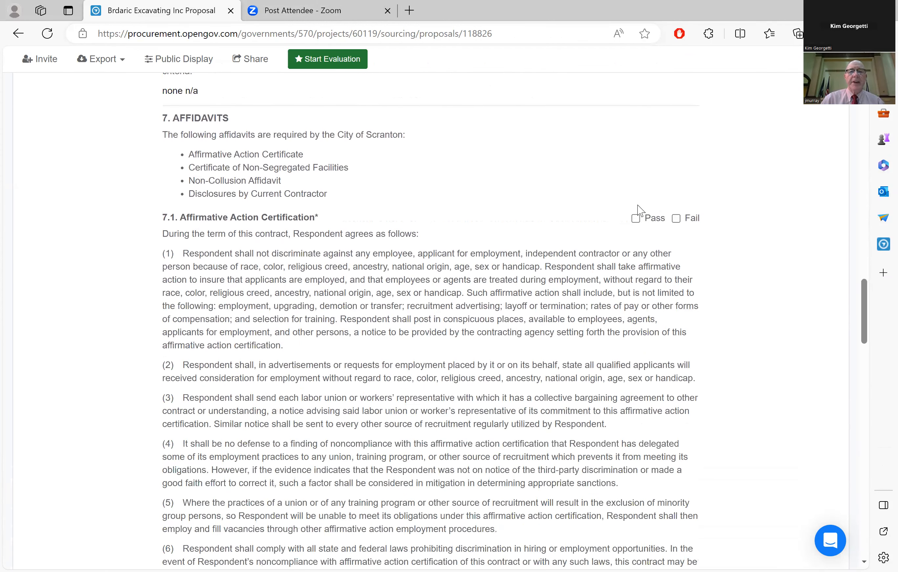
left_click(635, 218)
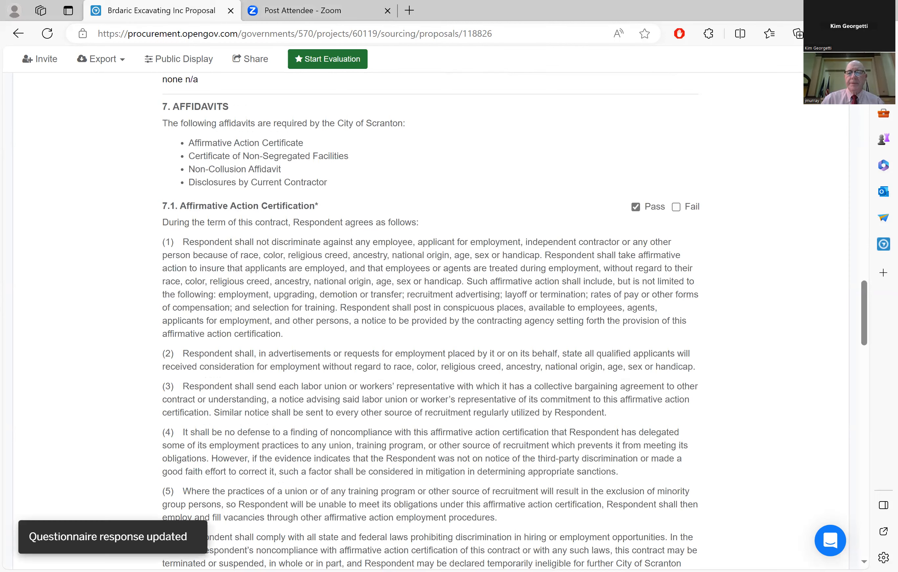
scroll("down", 3)
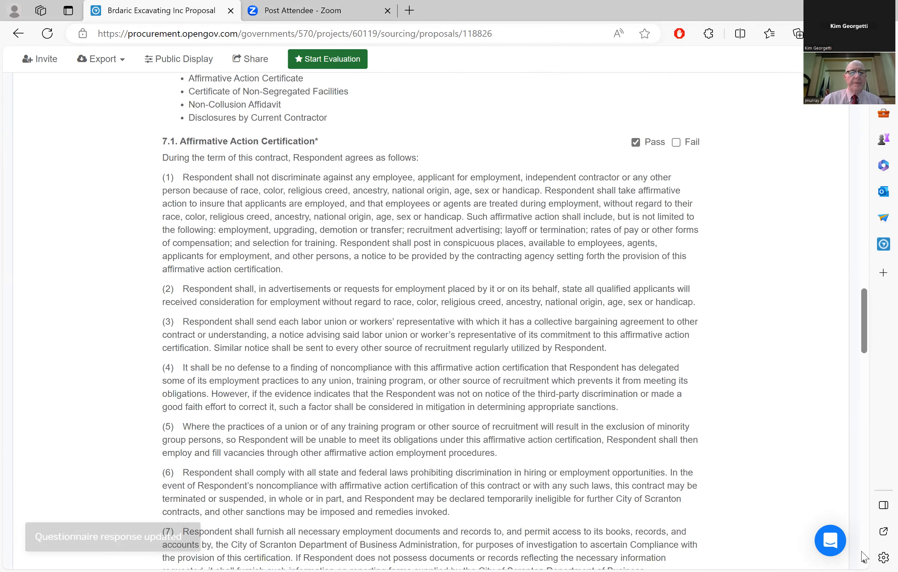
scroll("down", 3)
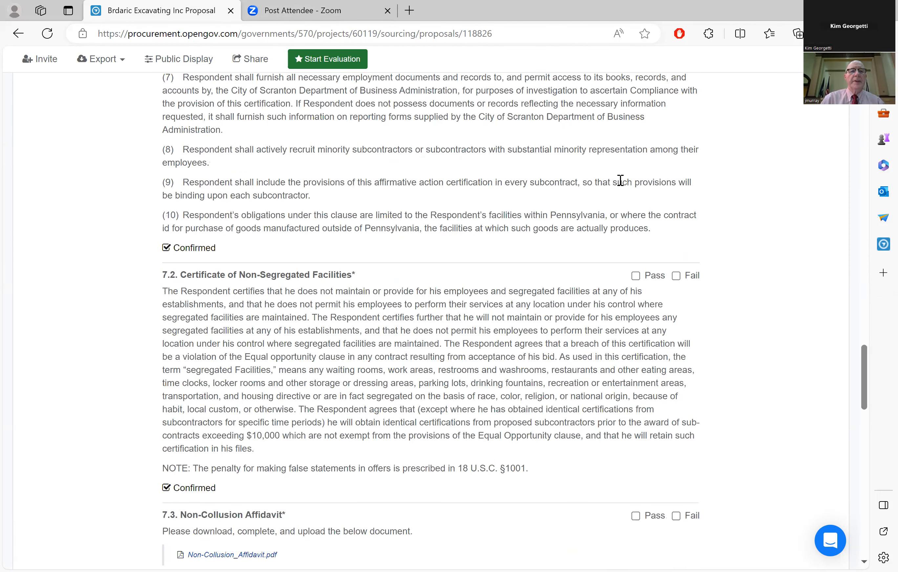
scroll("down", 3)
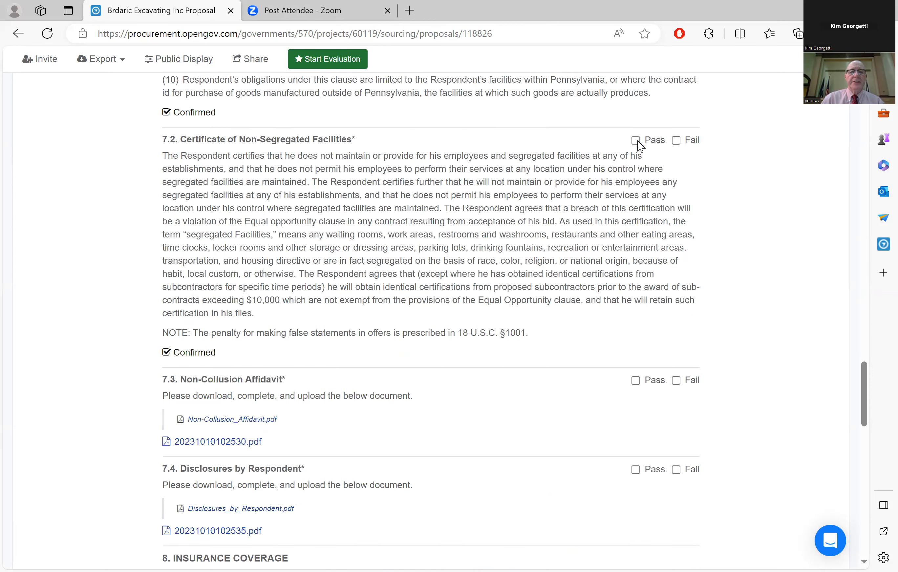
Download and review the 7.3 Non-Collusion Affidavit attachment PDF
left_click(635, 140)
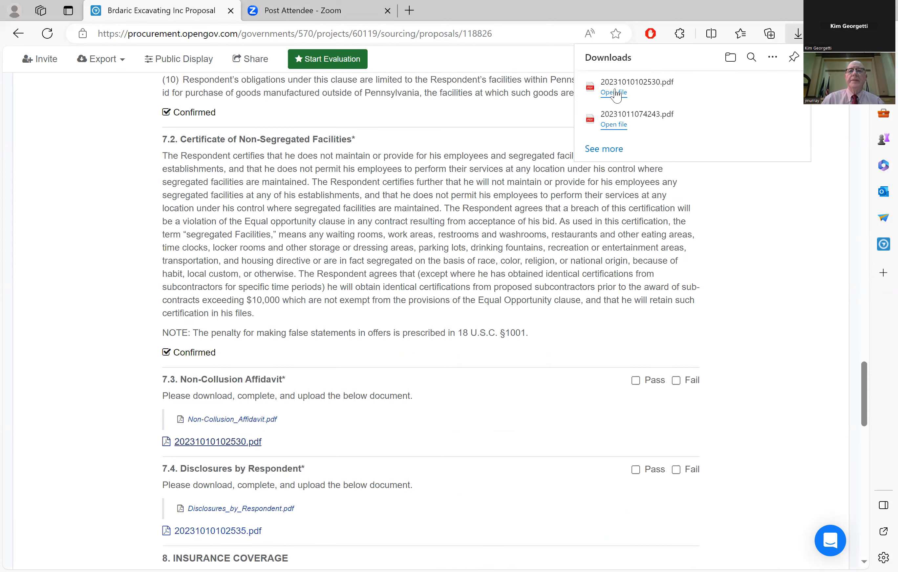
left_click(612, 92)
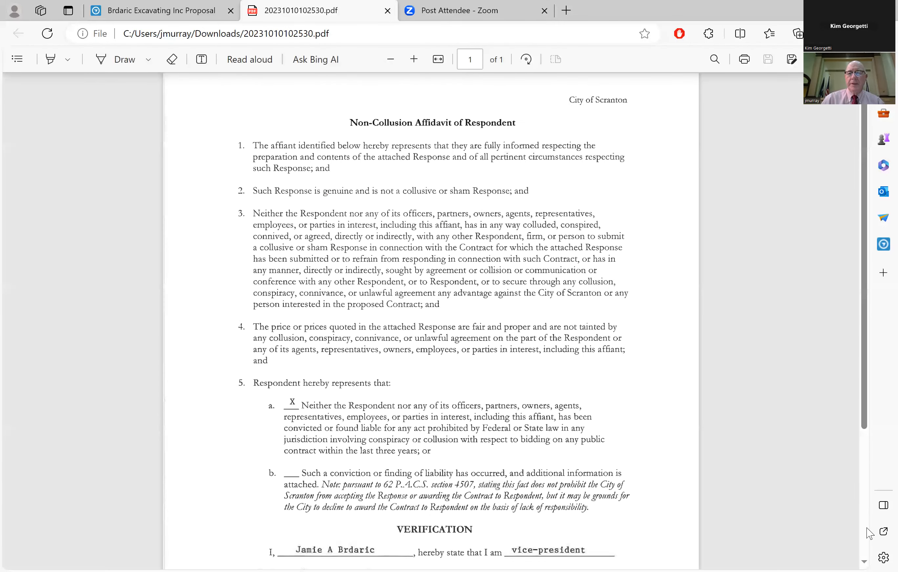
scroll("down", 3)
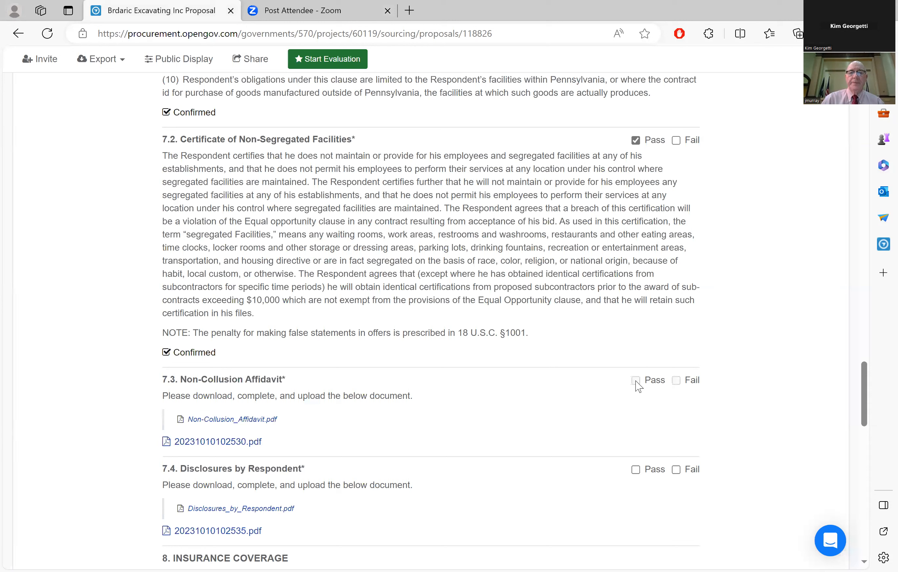
left_click(636, 381)
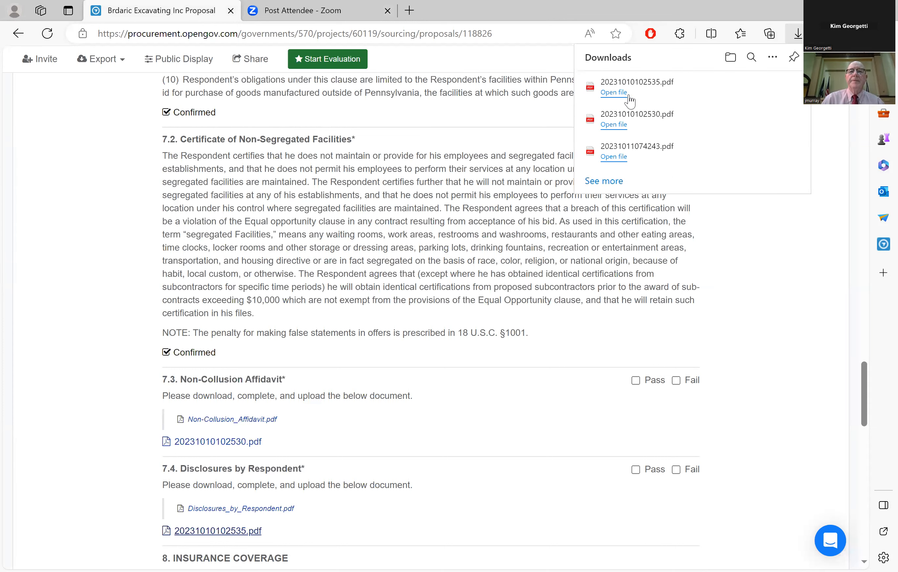
mouse_move(630, 87)
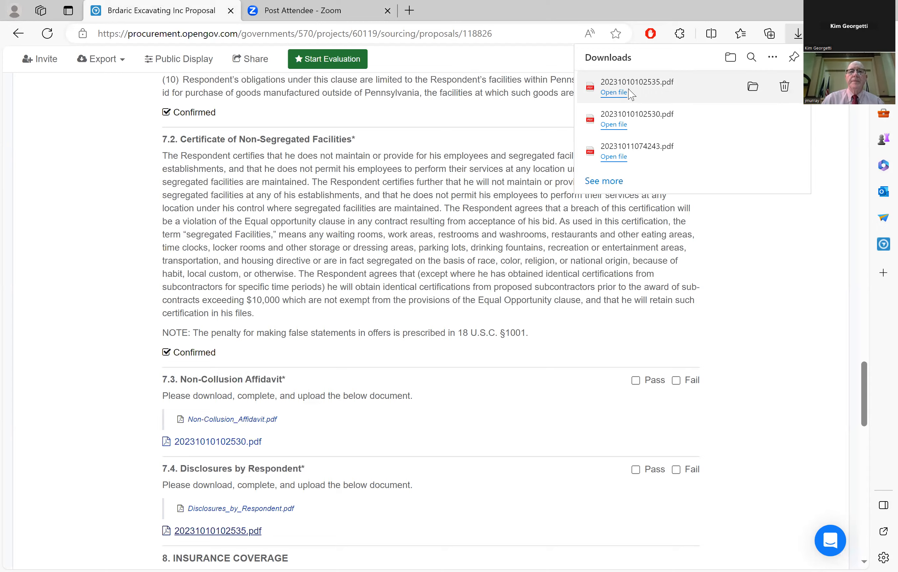
left_click(613, 92)
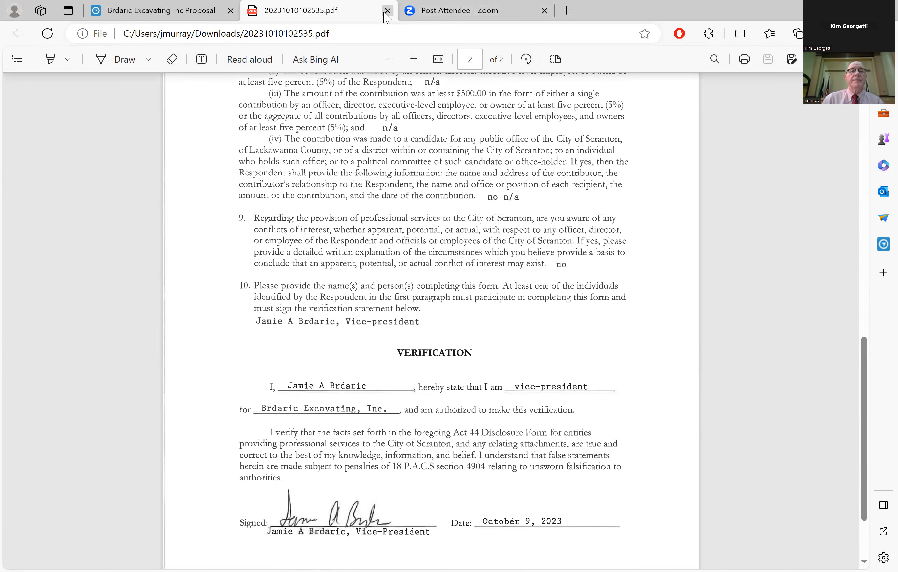
left_click(388, 11)
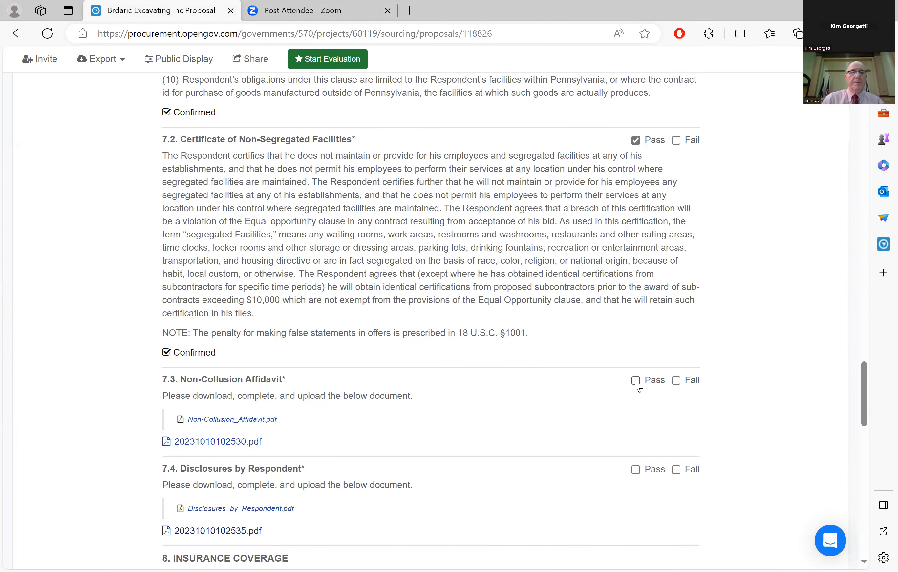
Mark Non-Collusion Affidavit and Disclosures by Respondent as Pass
left_click(635, 380)
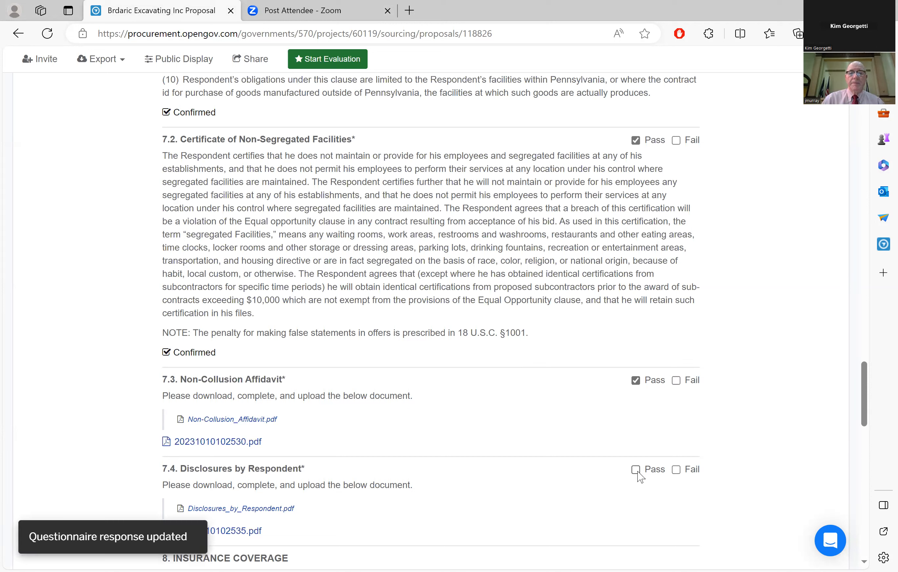
left_click(635, 469)
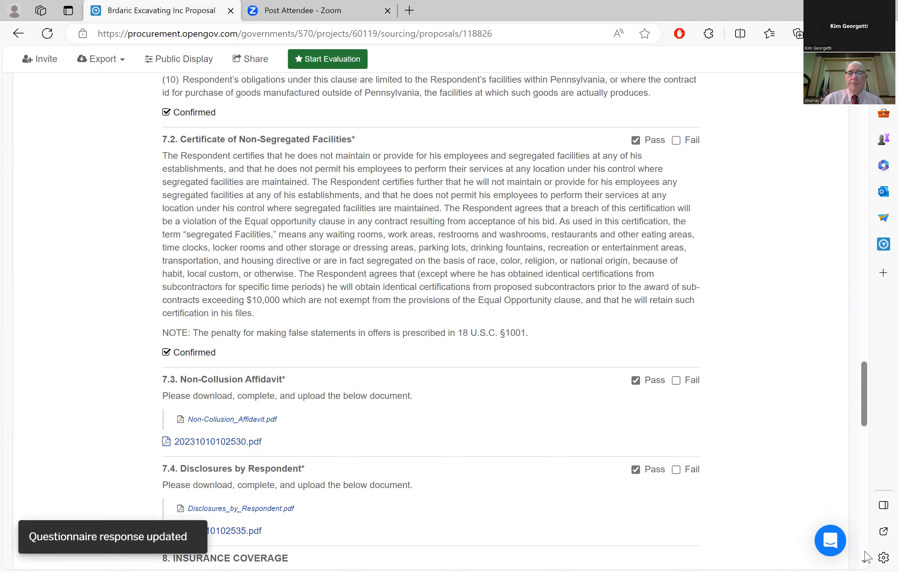
scroll("down", 3)
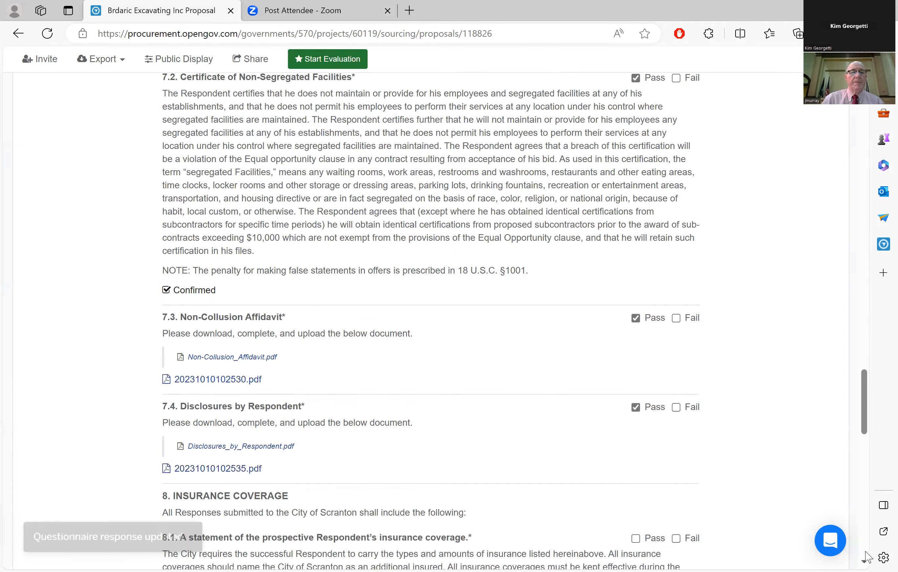
scroll("down", 3)
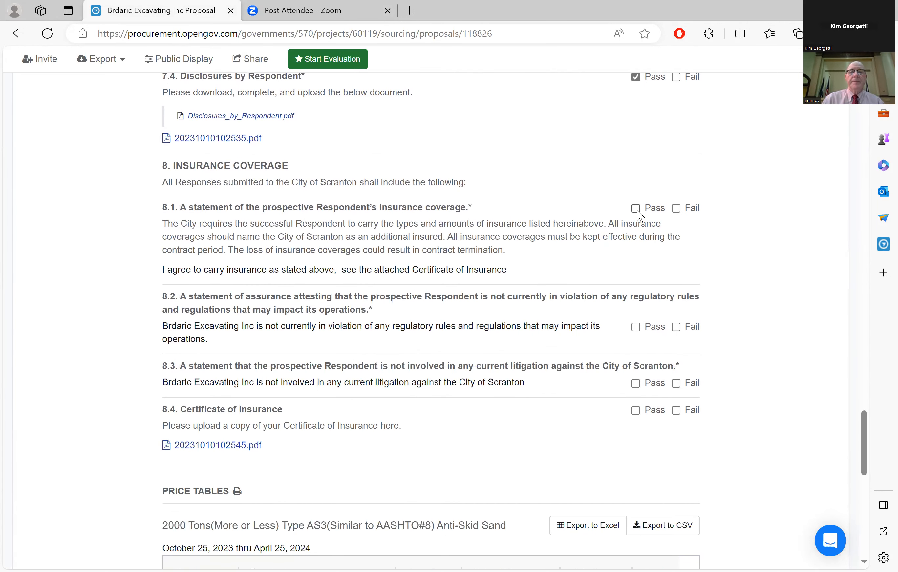
Mark insurance coverage items 8.1 through 8.4, including Certificate of Insurance, as Pass
left_click(635, 208)
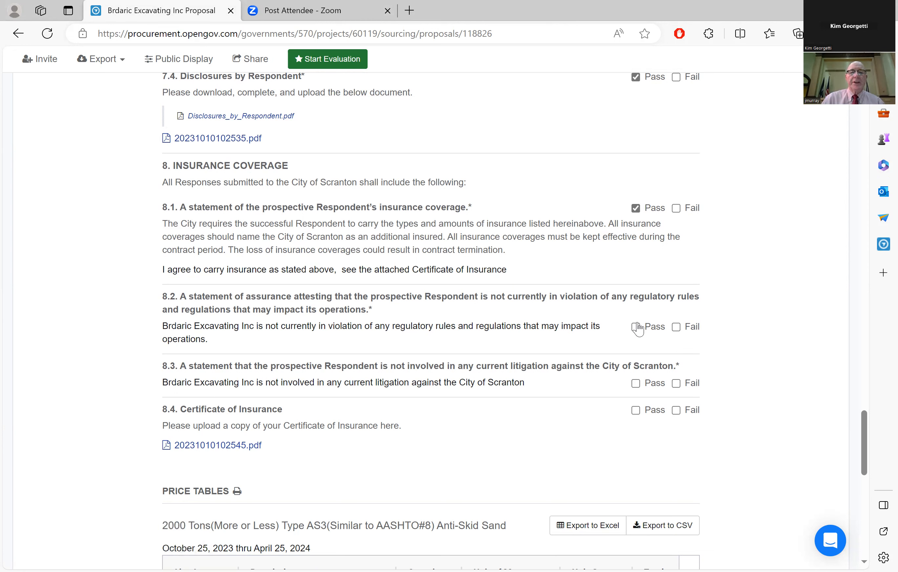
left_click(635, 327)
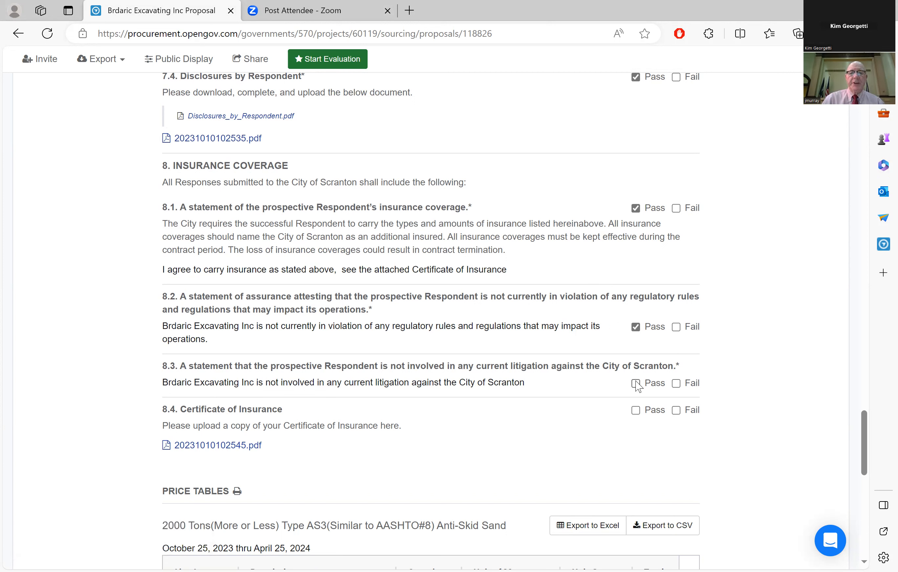
left_click(635, 383)
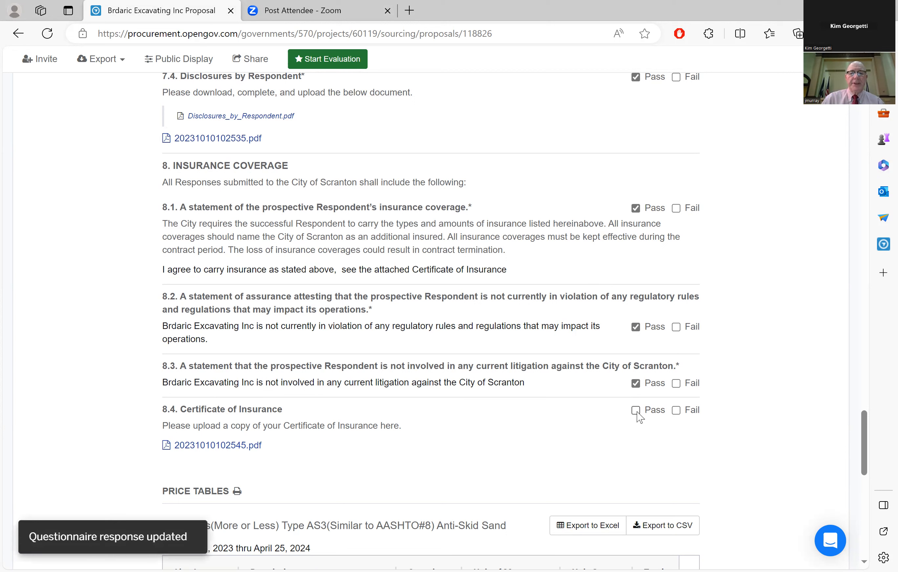
left_click(635, 410)
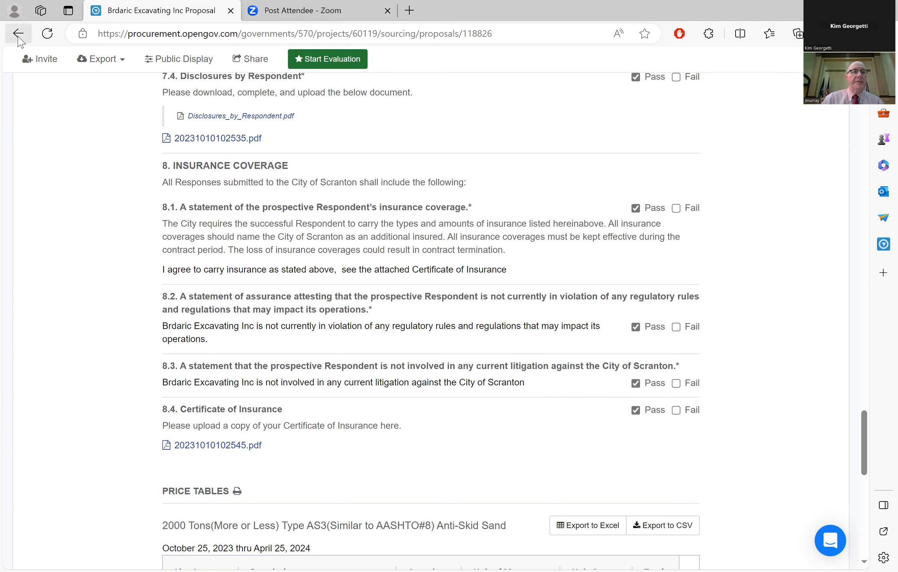
Go back to the proposals list, open New Enterprise Stone and Lime's proposal and mark ITB Content Pass
left_click(18, 33)
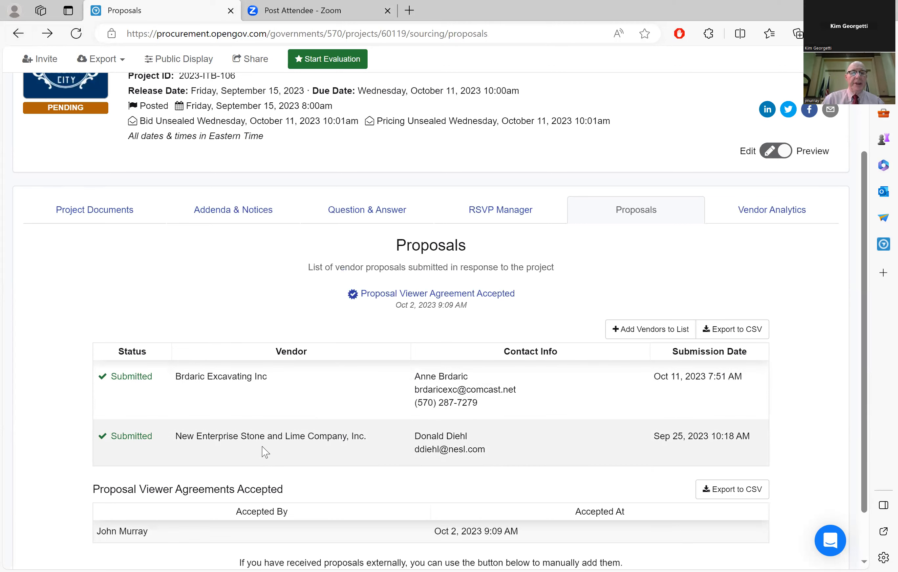
left_click(270, 436)
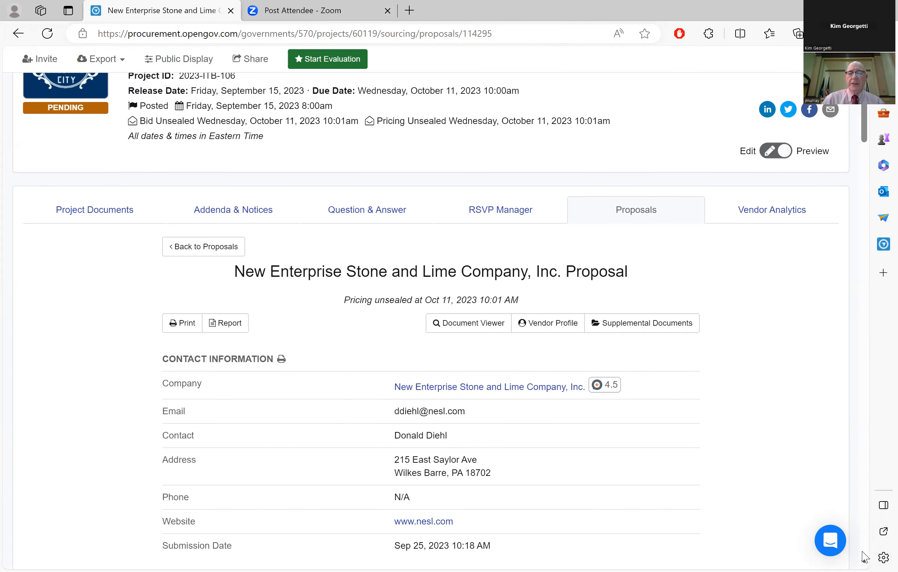
scroll("down", 3)
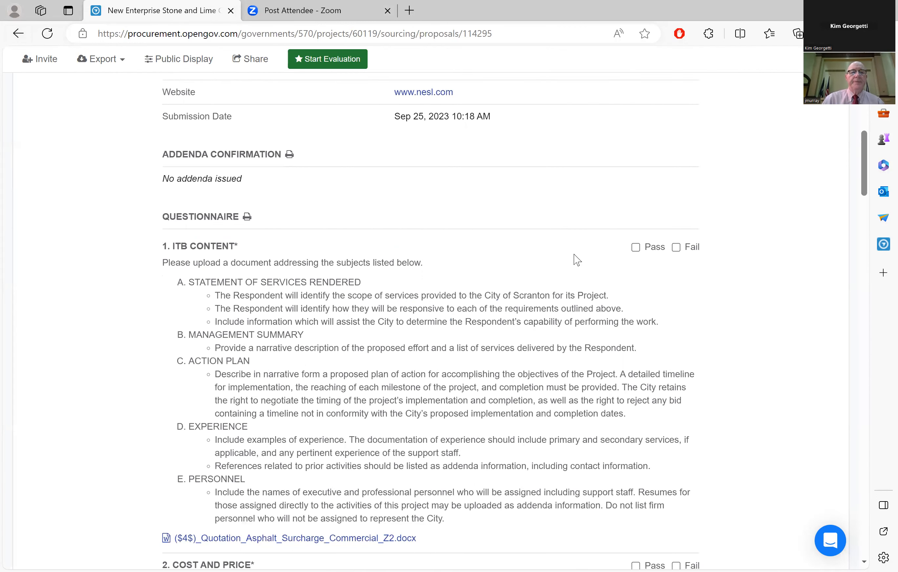
scroll("down", 3)
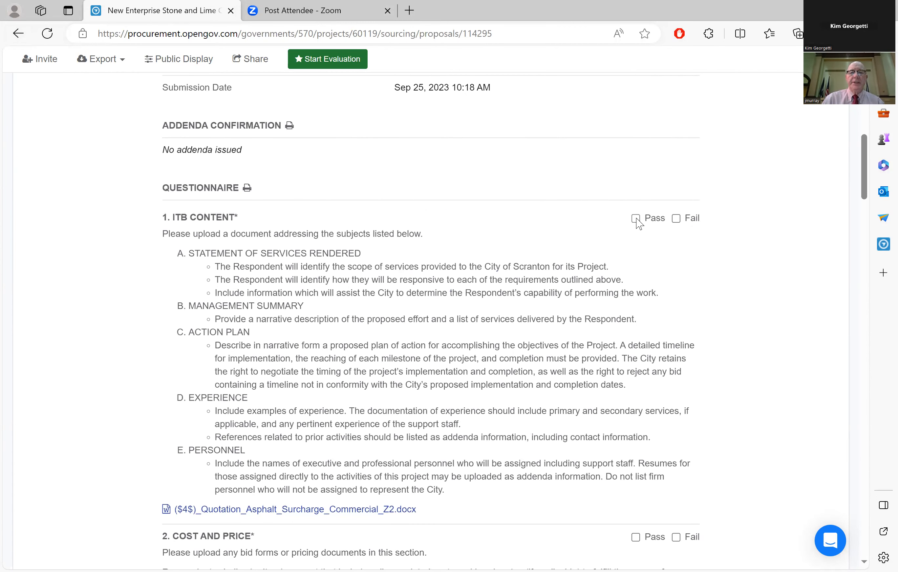
left_click(635, 219)
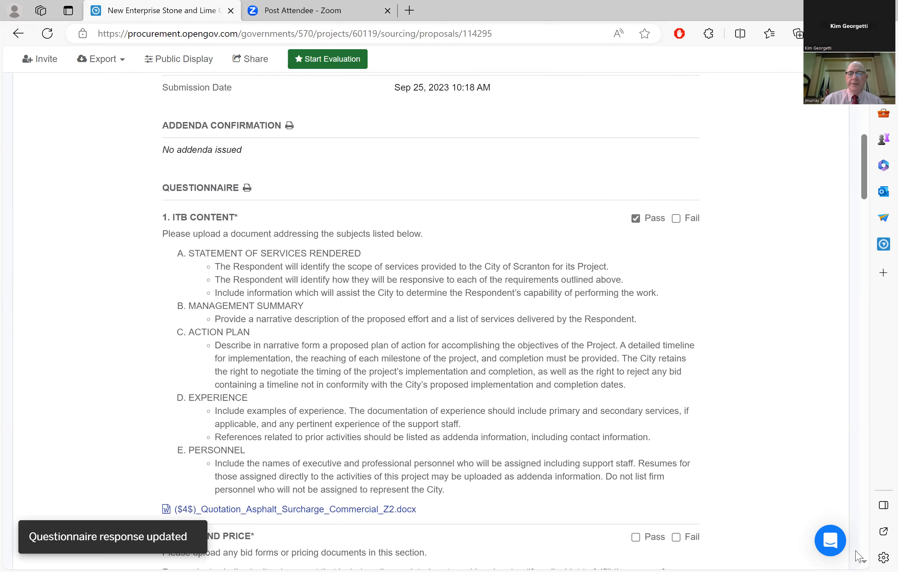
scroll("down", 3)
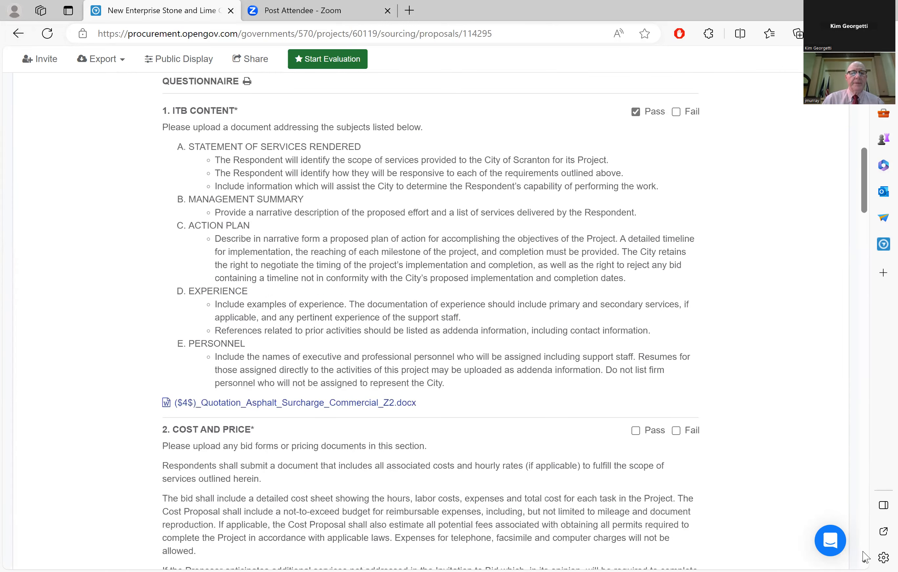
scroll("down", 3)
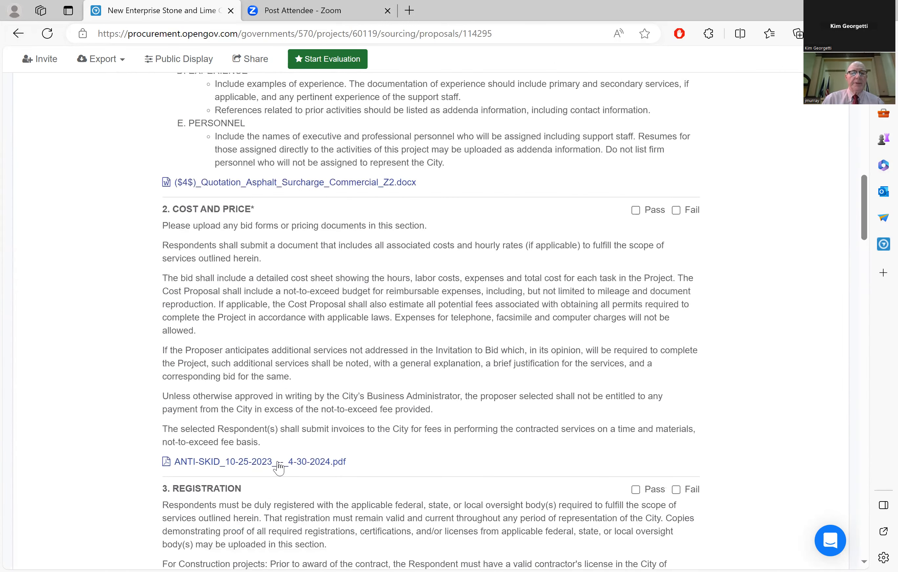
Download and view New Enterprise's ANTI-SKID quotation PDF showing $17.48 per ton delivered
left_click(259, 462)
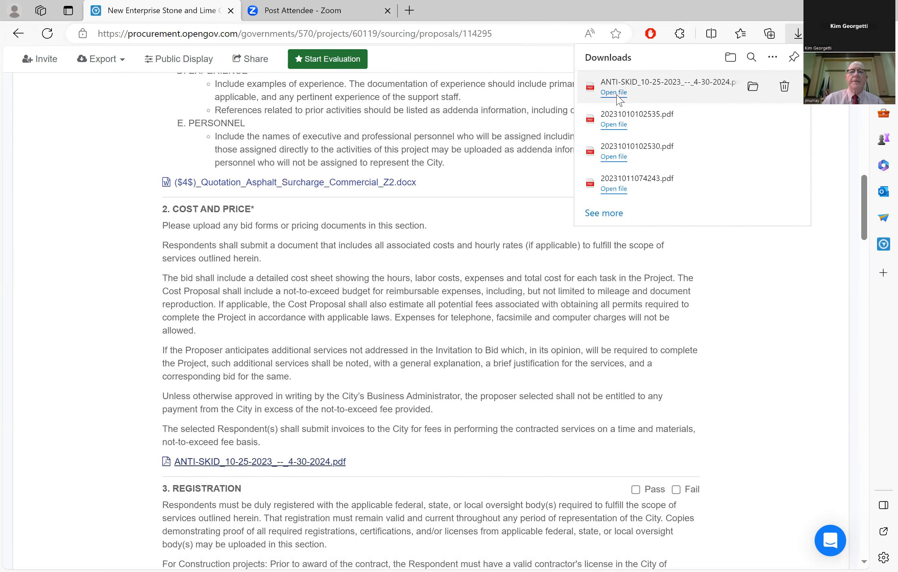
left_click(613, 93)
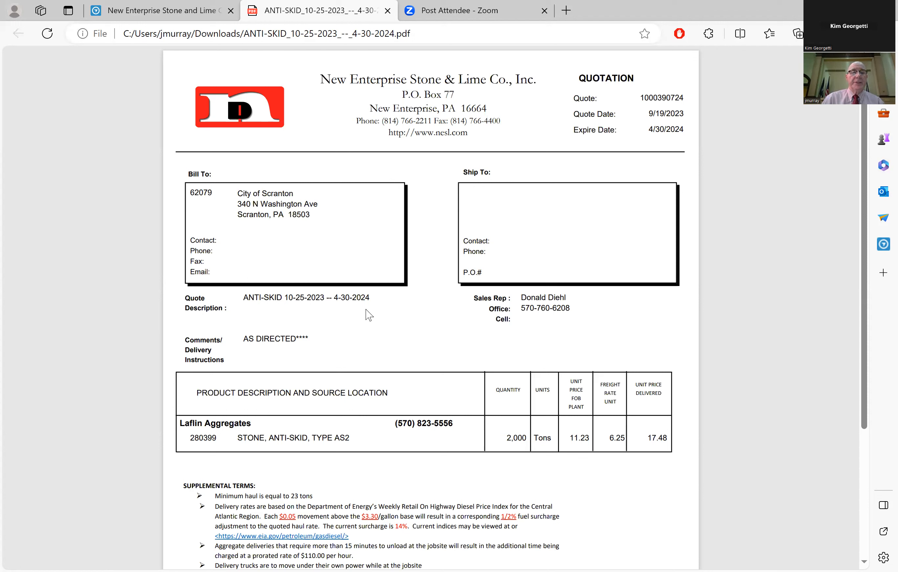
mouse_move(276, 414)
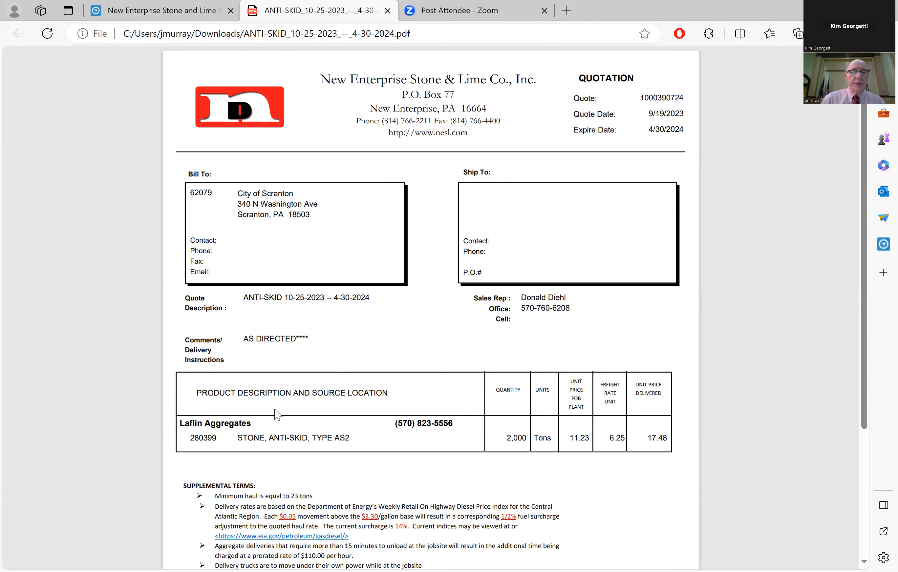
mouse_move(239, 457)
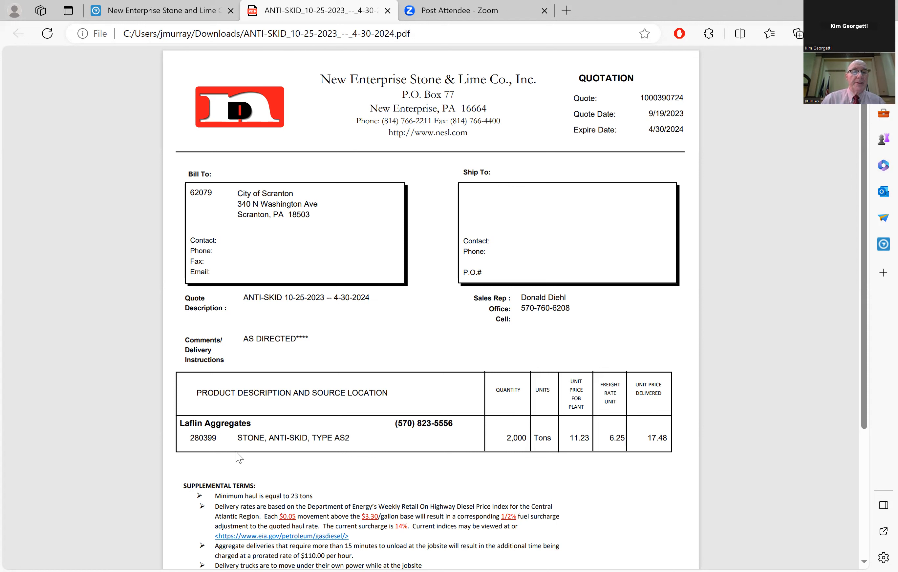
mouse_move(353, 438)
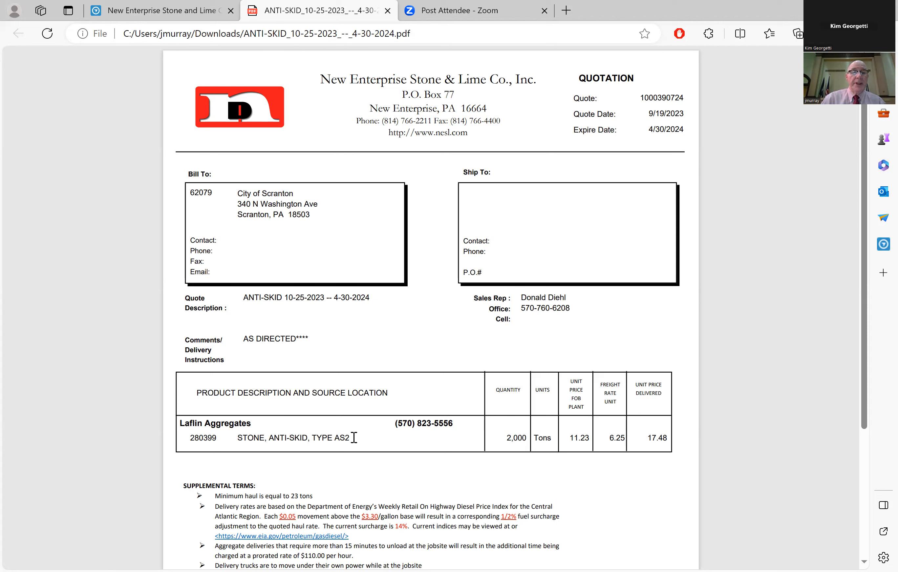
mouse_move(510, 460)
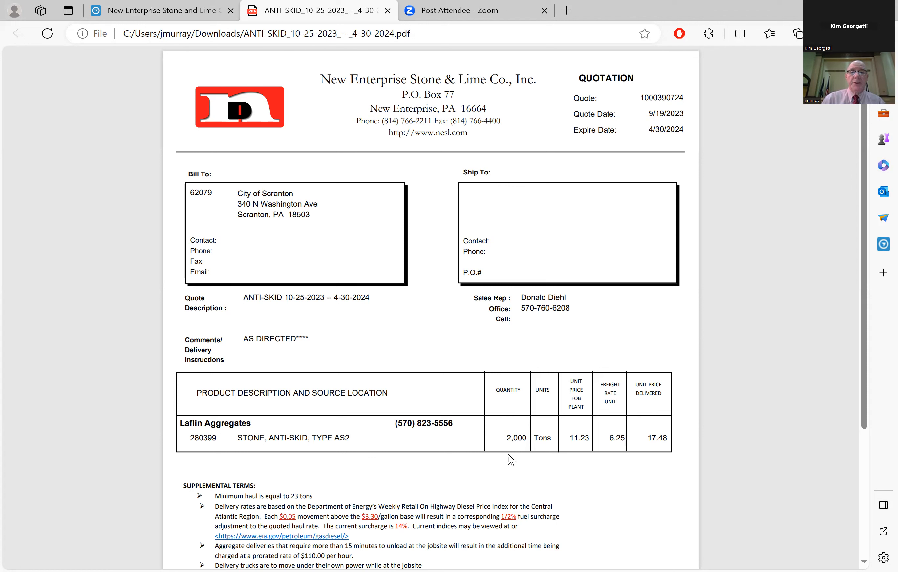
mouse_move(530, 470)
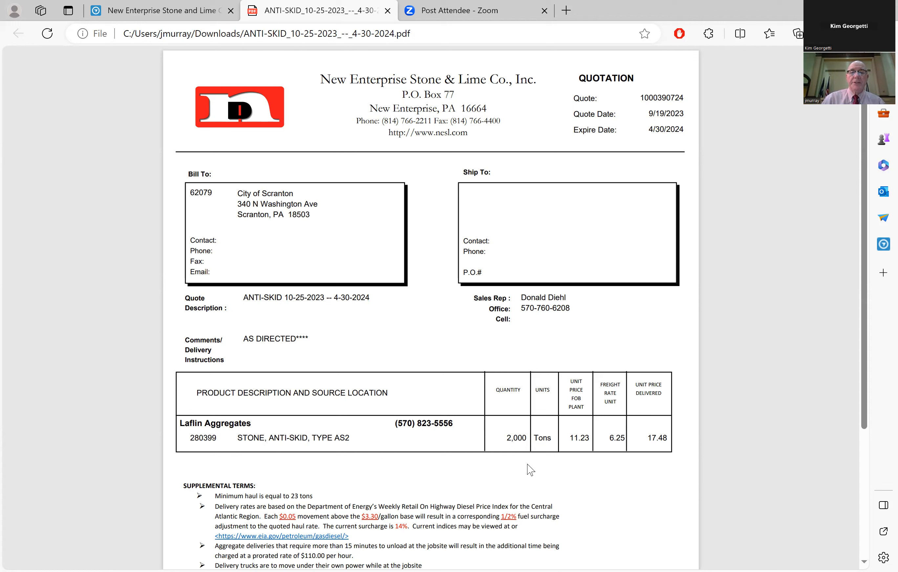
mouse_move(594, 399)
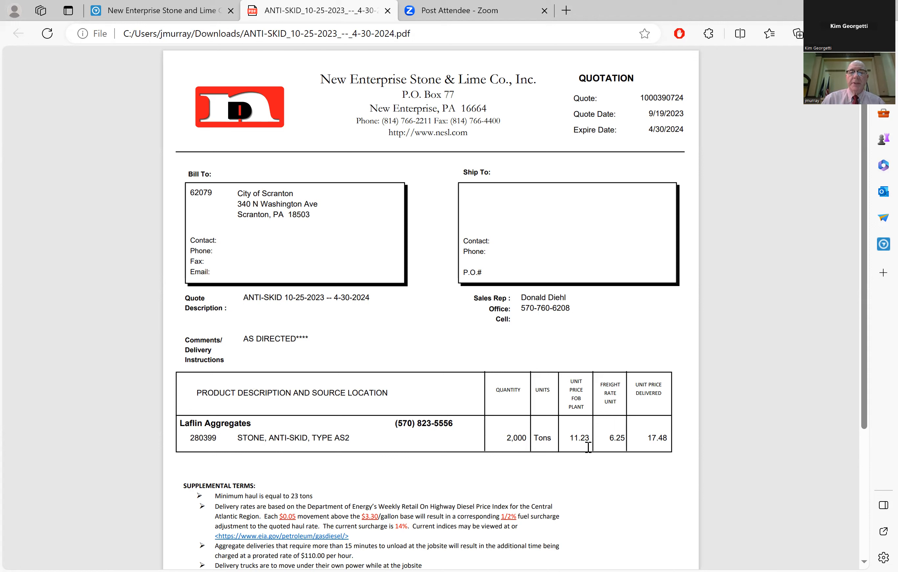
mouse_move(617, 445)
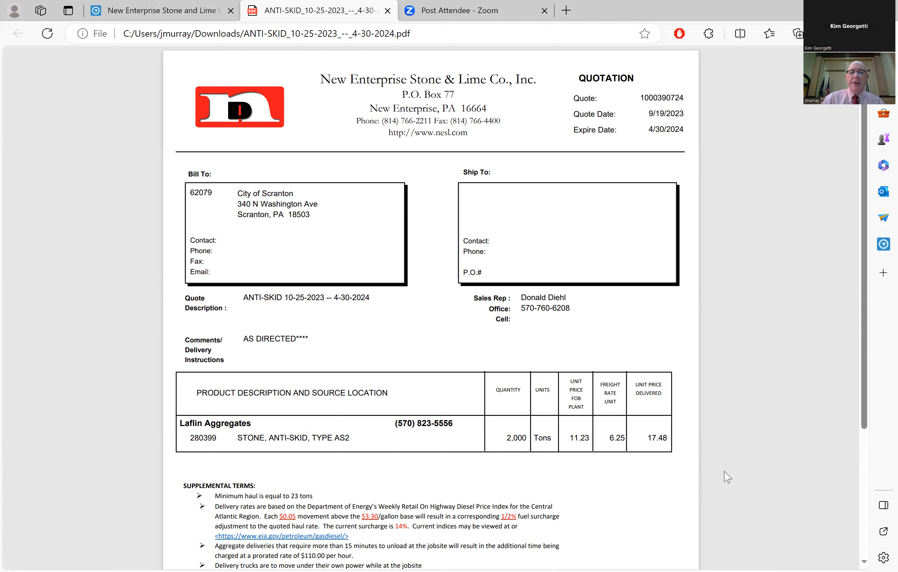
mouse_move(865, 557)
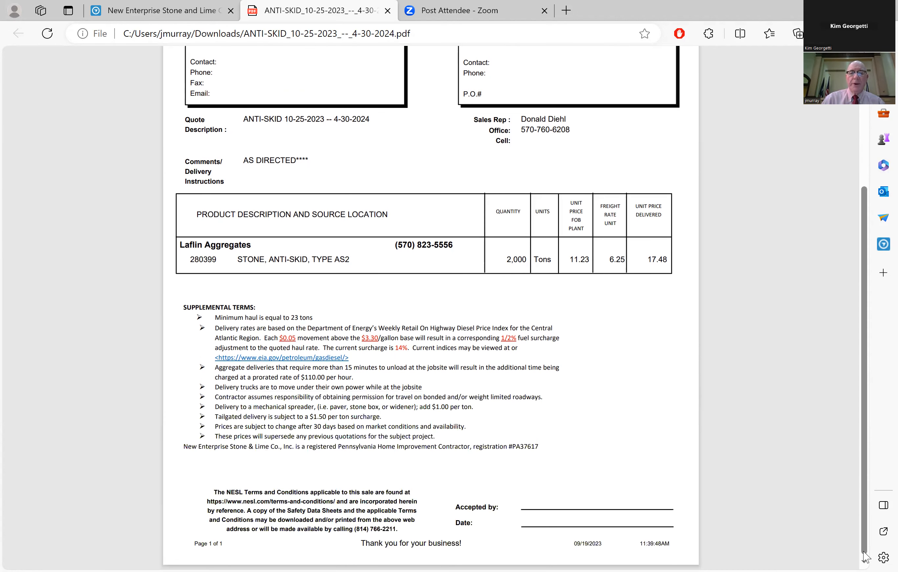
mouse_move(745, 192)
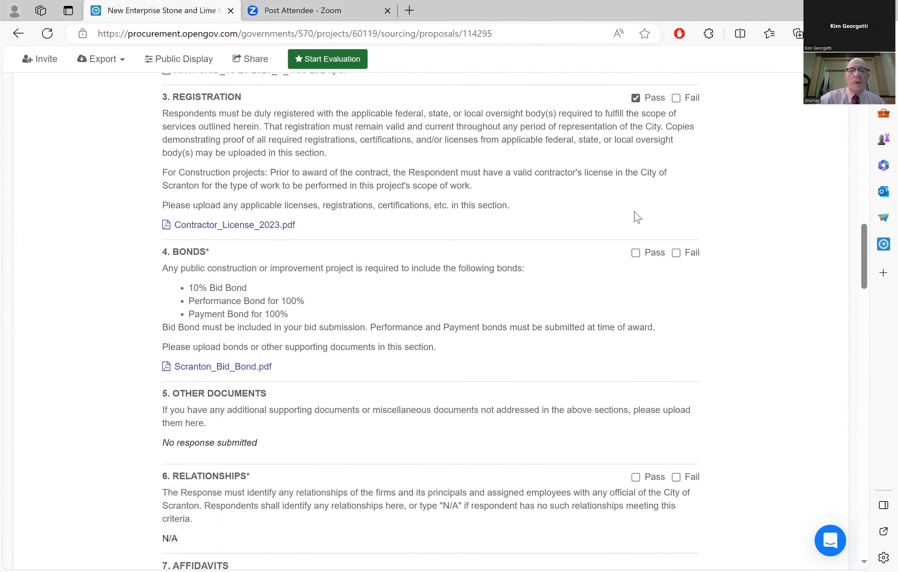
Mark New Enterprise's Bonds and 7.2 Certificate of Non-Segregated Facilities items as Pass
left_click(635, 253)
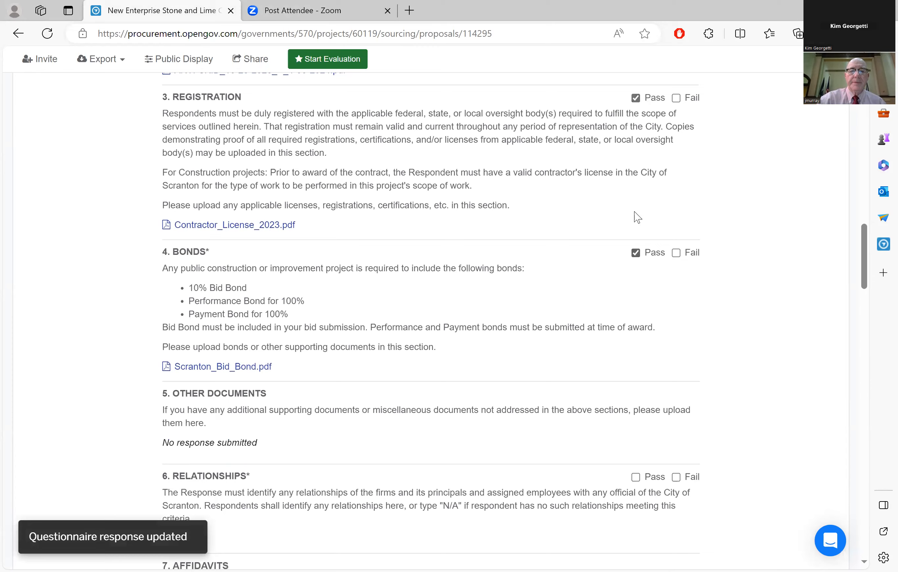
scroll("down", 3)
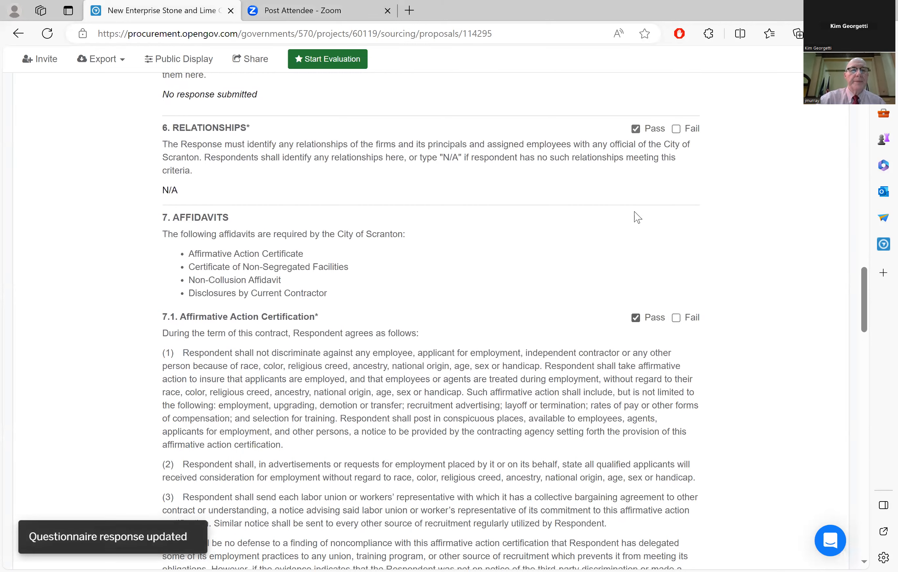
scroll("down", 3)
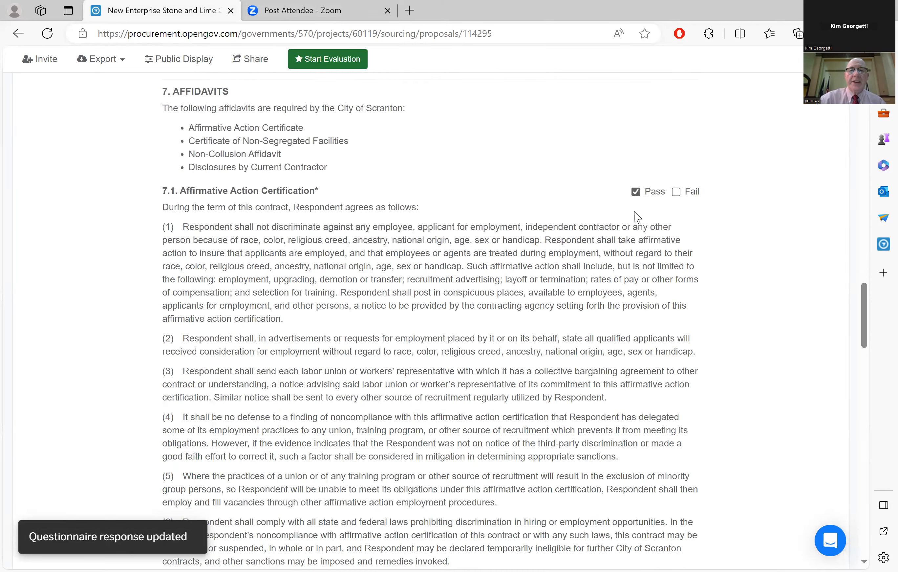
scroll("down", 3)
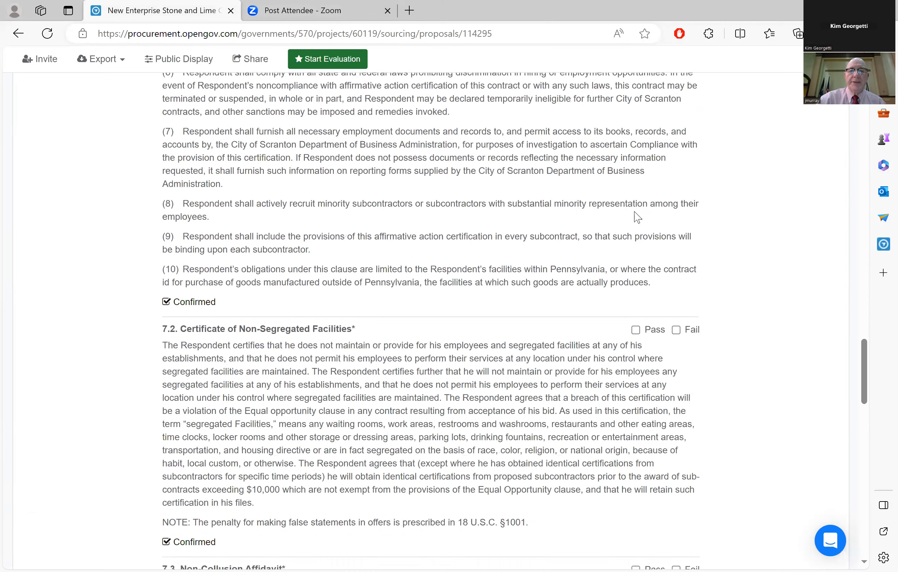
left_click(635, 182)
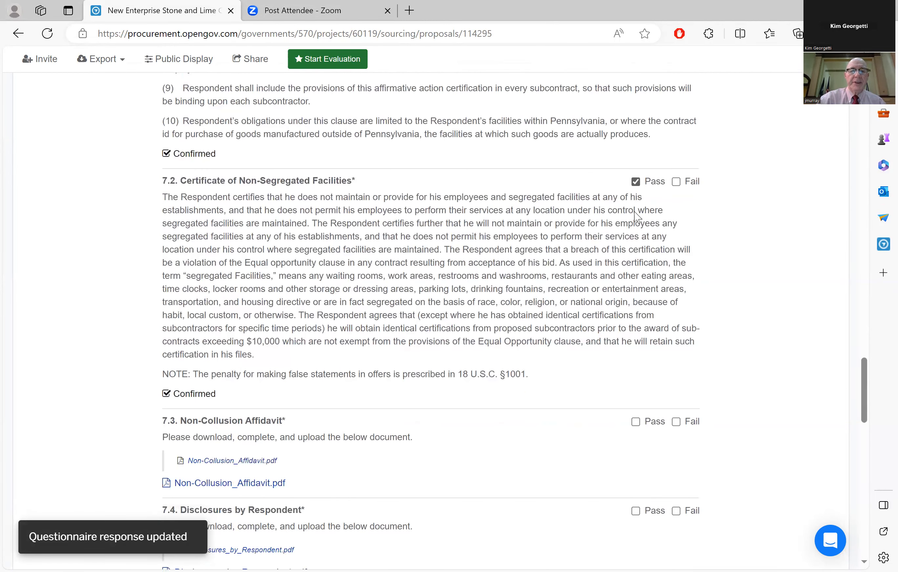
scroll("down", 3)
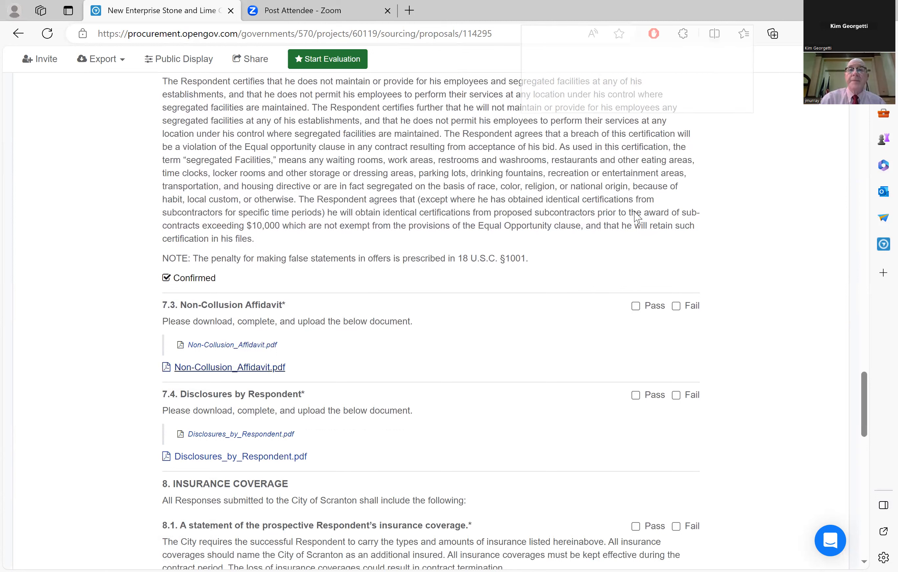
Review New Enterprise's signed Non-Collusion Affidavit PDF and mark item 7.3 Pass
left_click(797, 33)
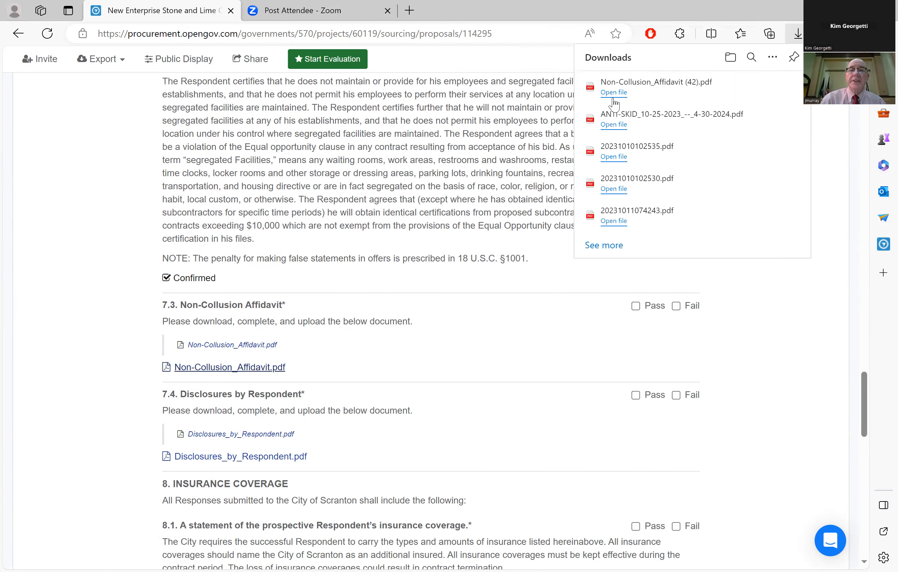
left_click(613, 92)
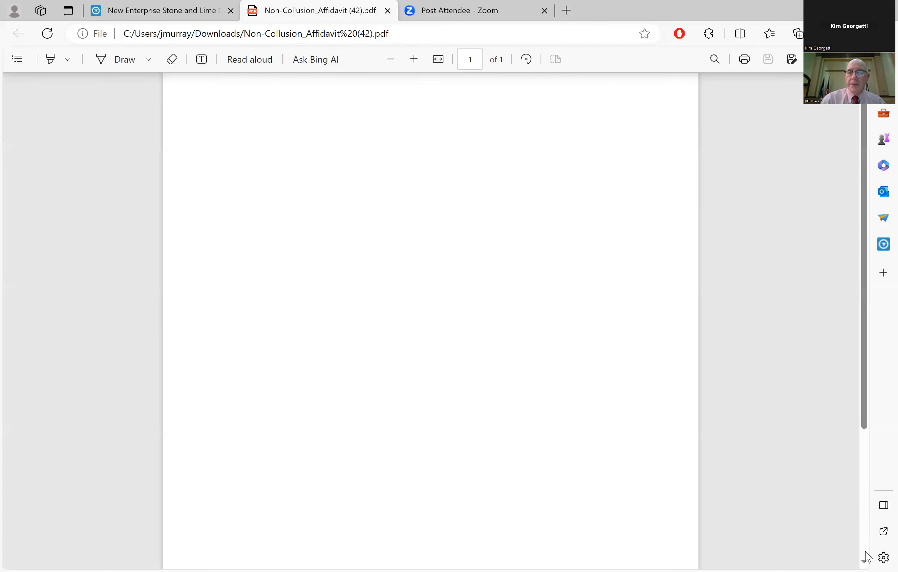
scroll("down", 3)
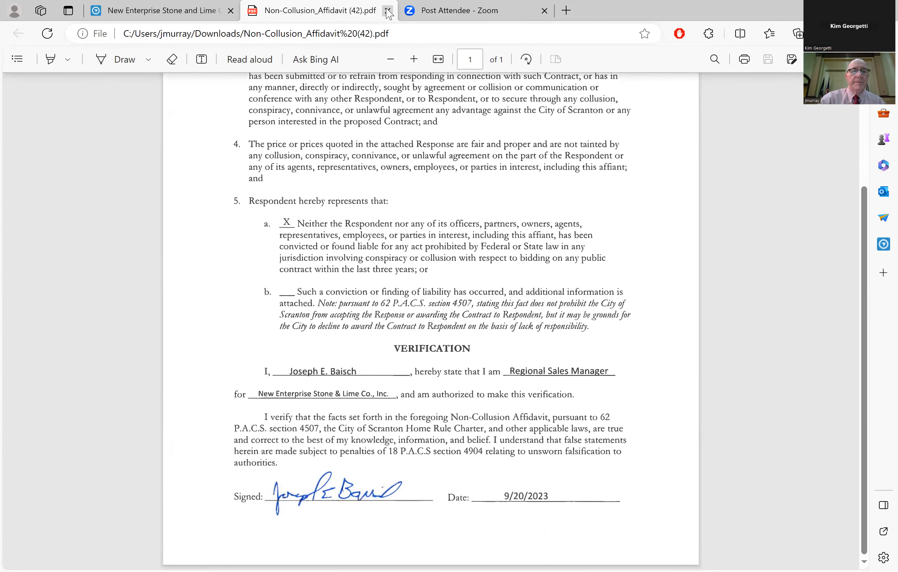
left_click(389, 11)
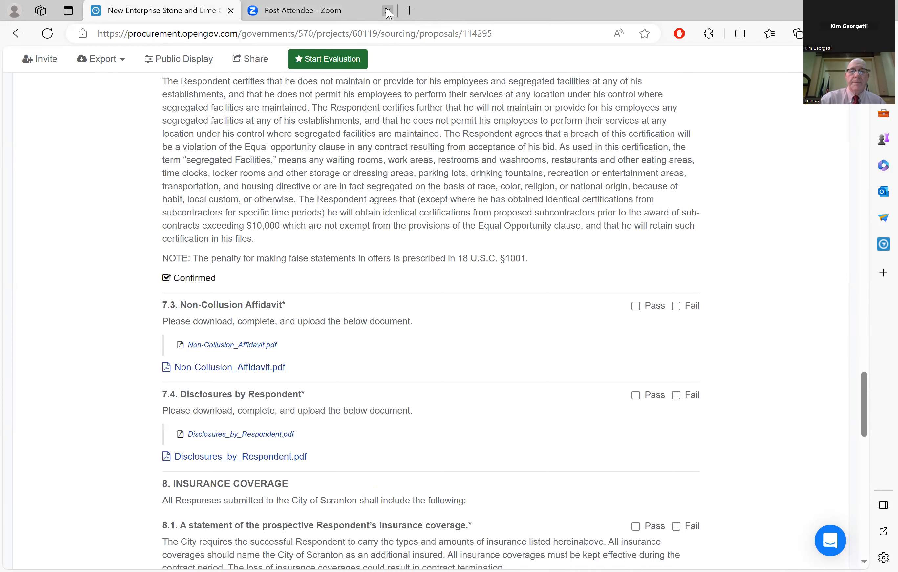
left_click(635, 305)
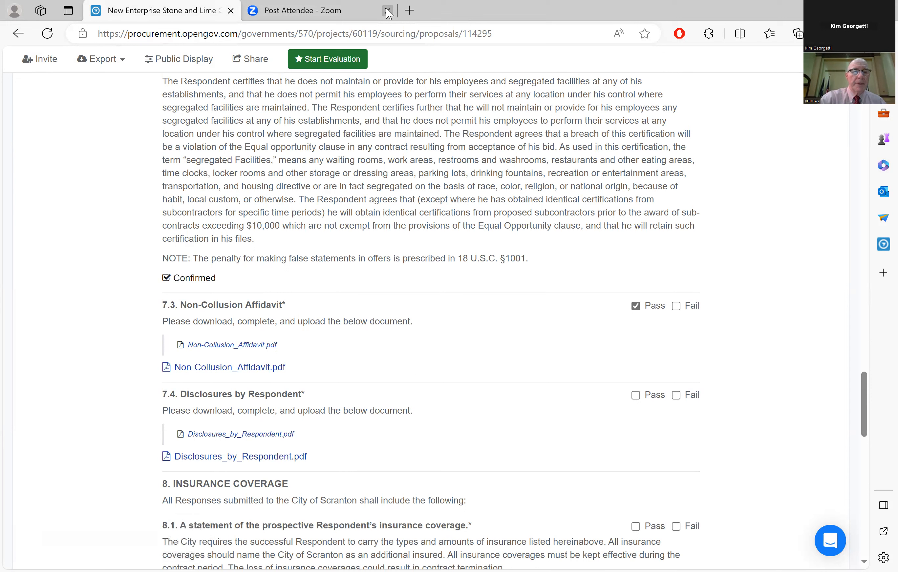
mouse_move(402, 67)
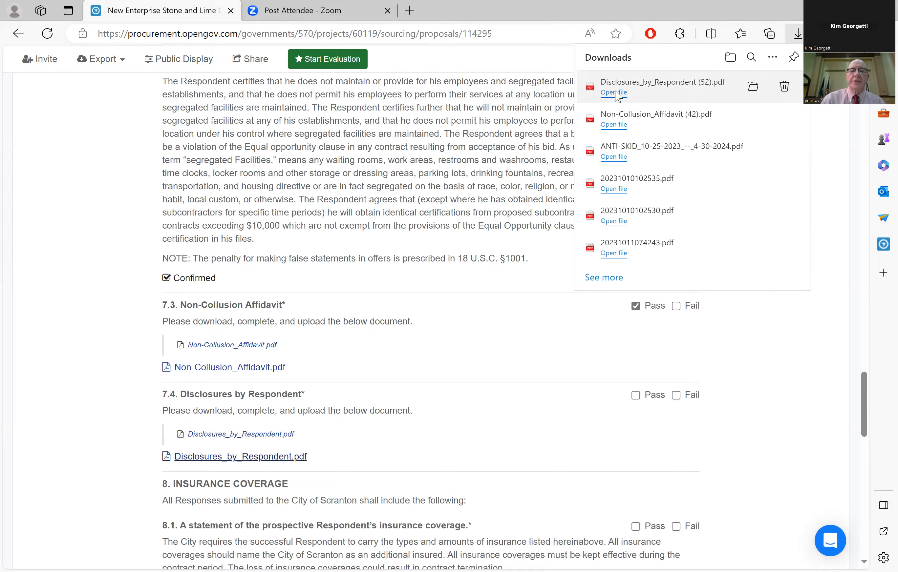
Read the signed Disclosures by Respondent PDF through its Verification section, then close it
left_click(613, 92)
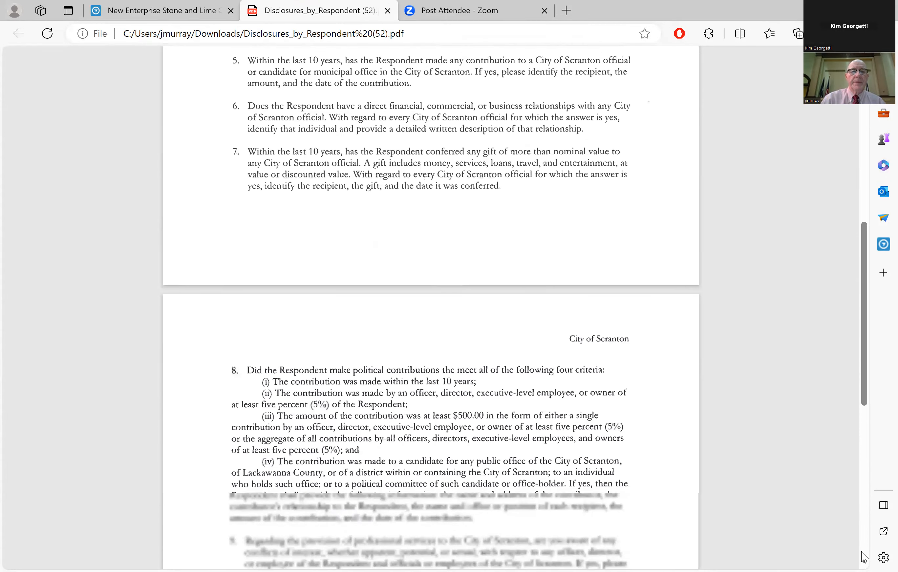
scroll("down", 3)
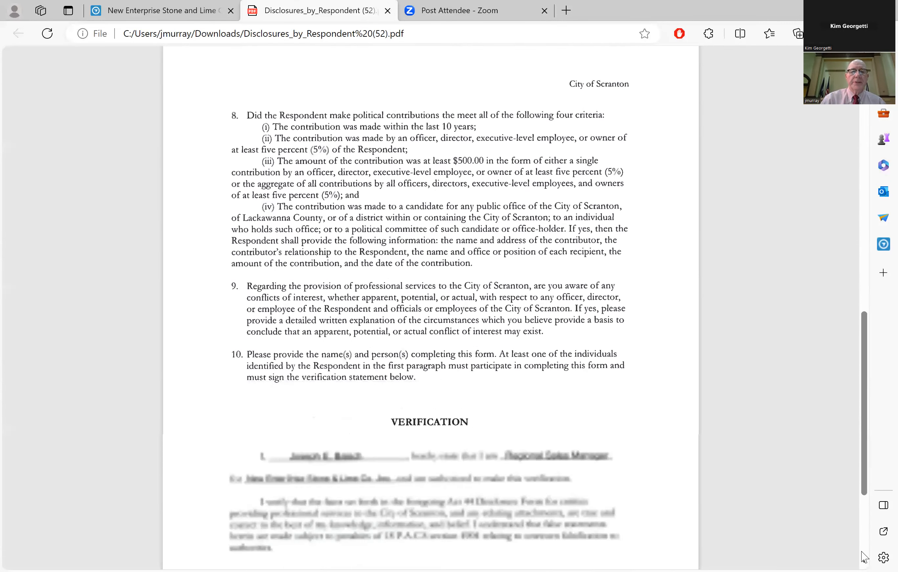
scroll("down", 3)
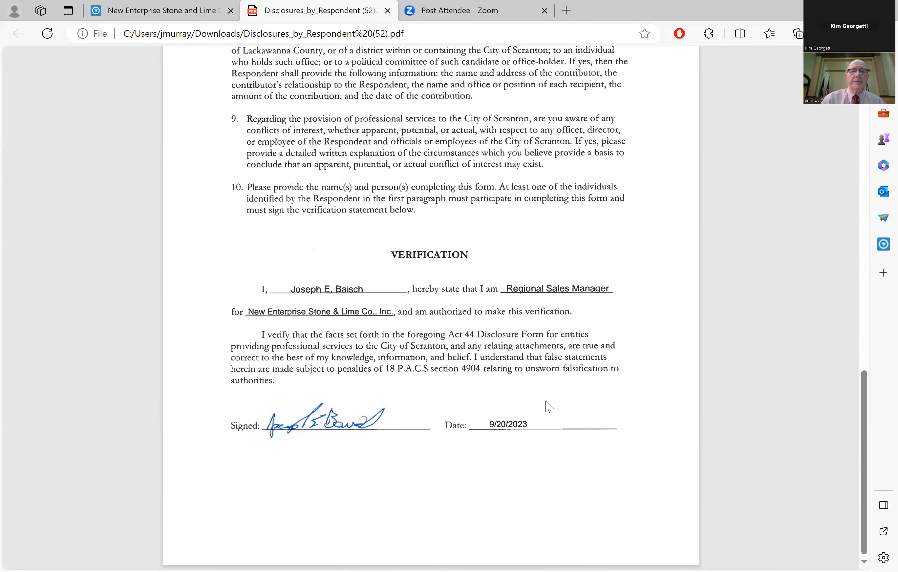
mouse_move(311, 102)
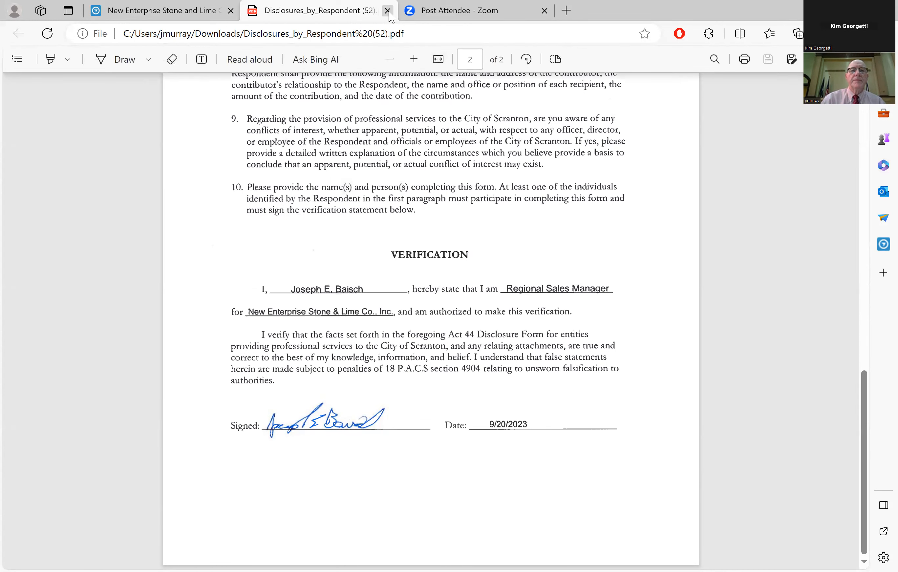
mouse_move(389, 11)
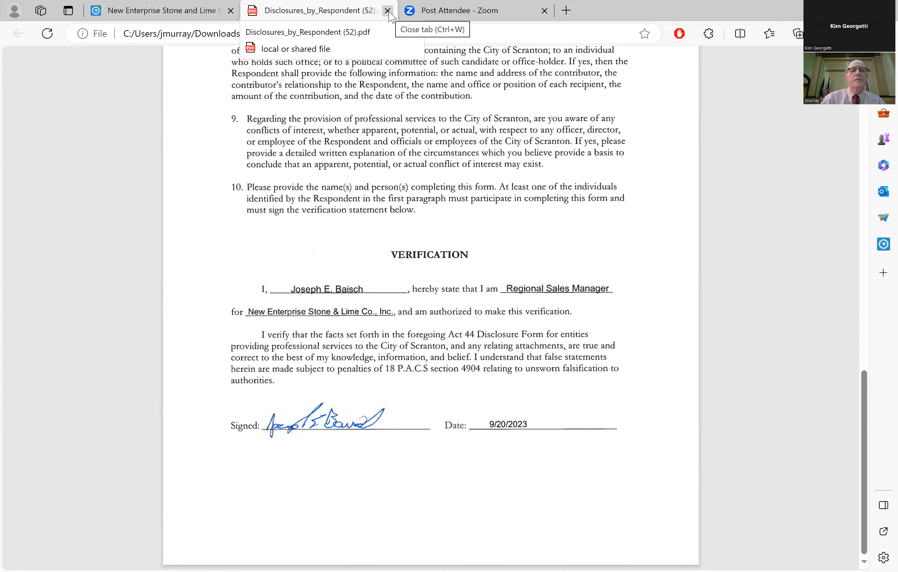
mouse_move(454, 350)
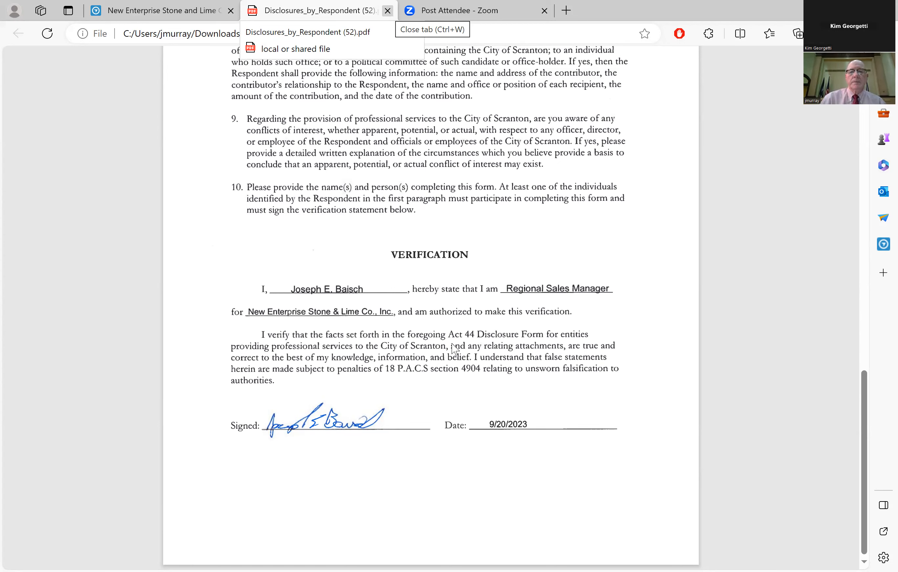
left_click(388, 10)
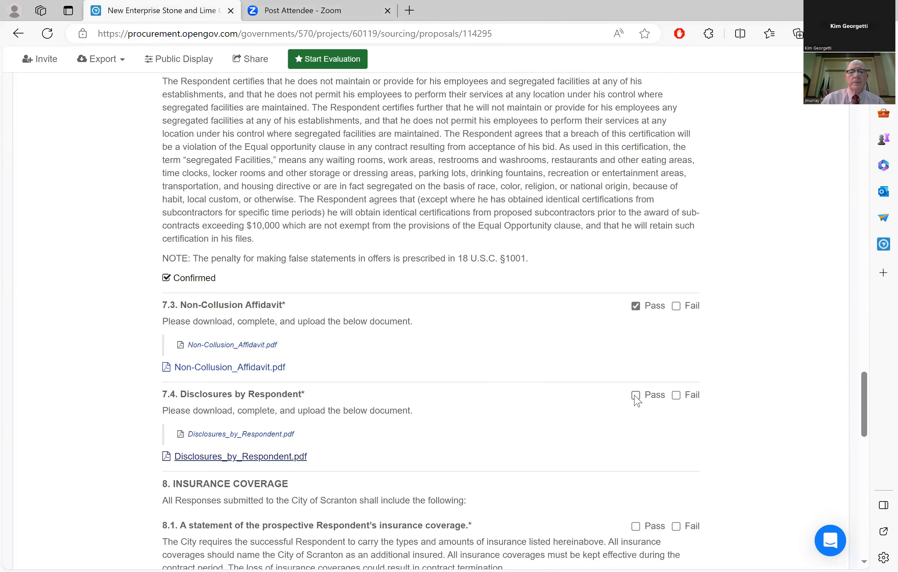
Mark Disclosures by Respondent item 7.4 and insurance items 8.1 and 8.2 Pass
left_click(635, 395)
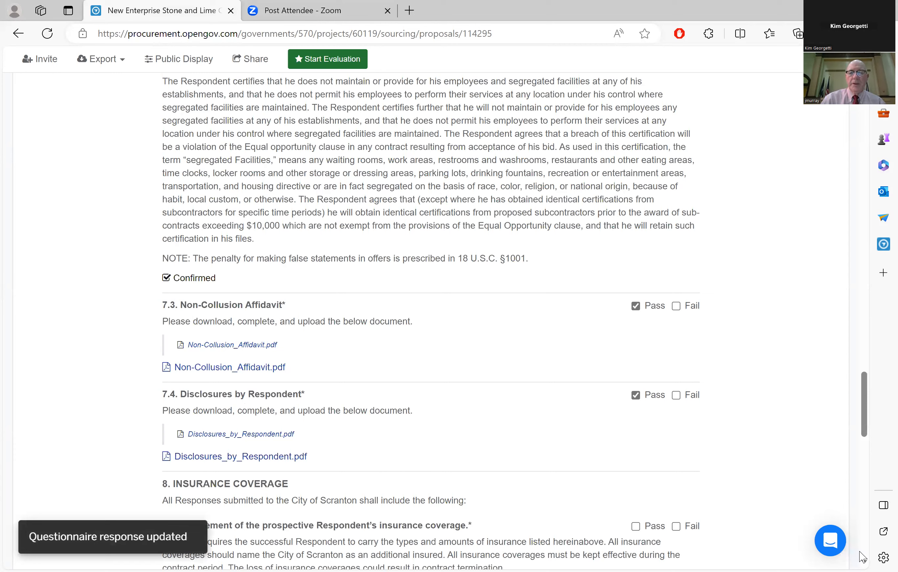
scroll("down", 3)
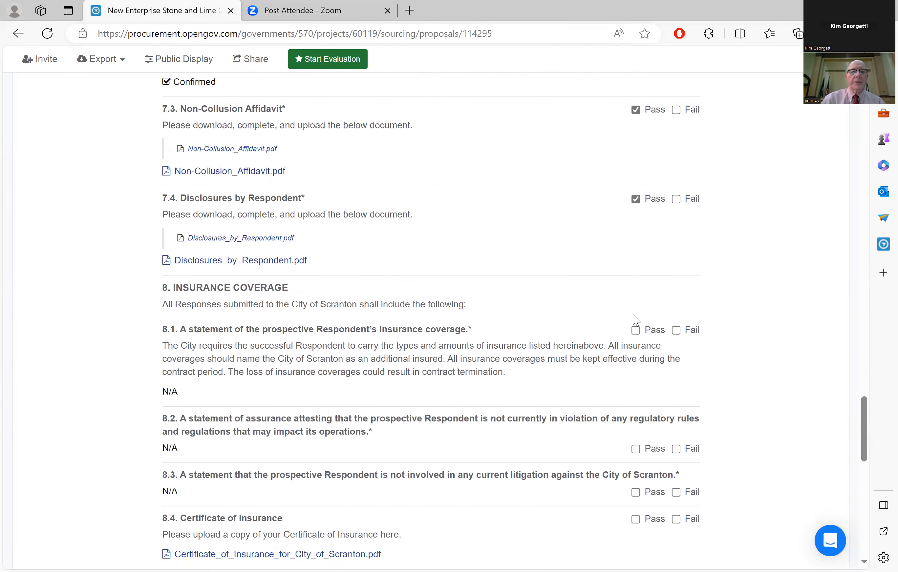
left_click(636, 330)
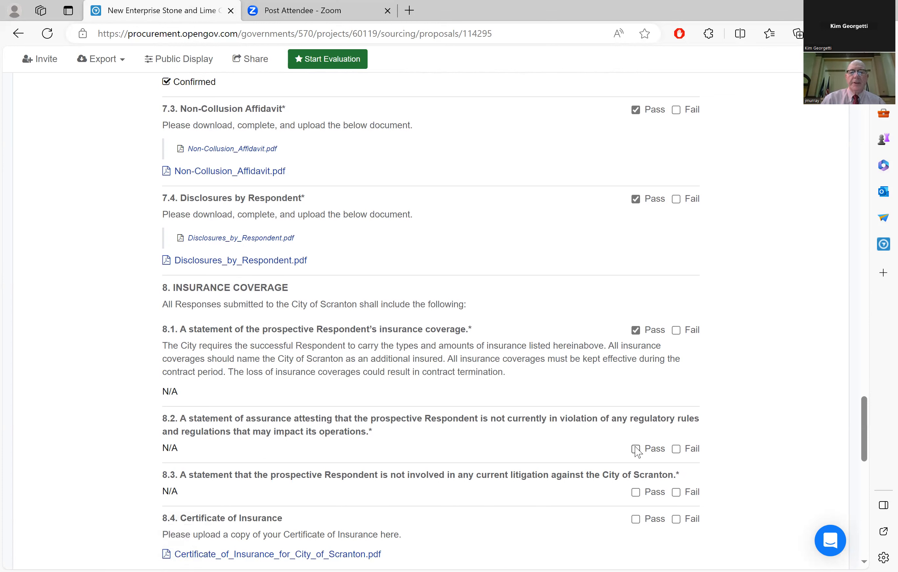
left_click(636, 449)
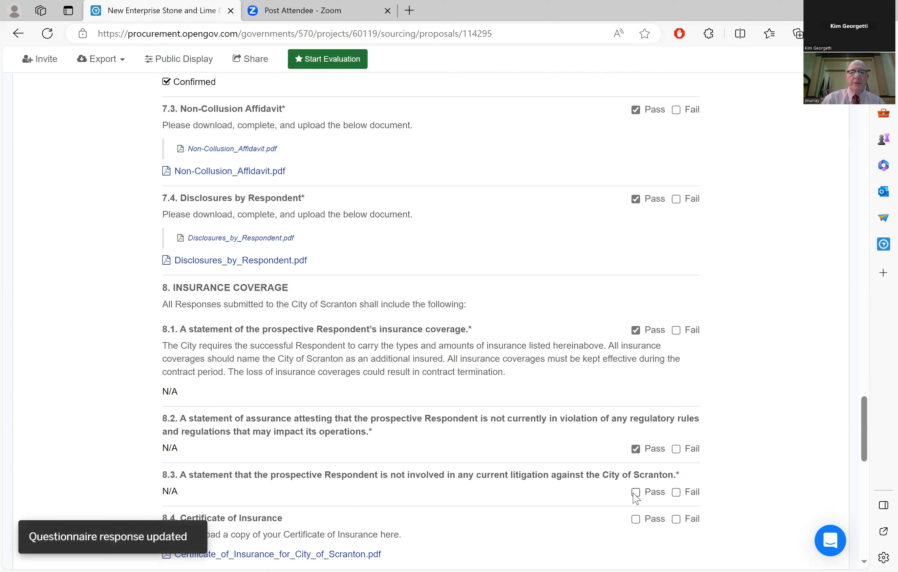
Mark no-litigation item 8.3 and Certificate of Insurance 8.4 Pass, returning to Proposals
left_click(635, 492)
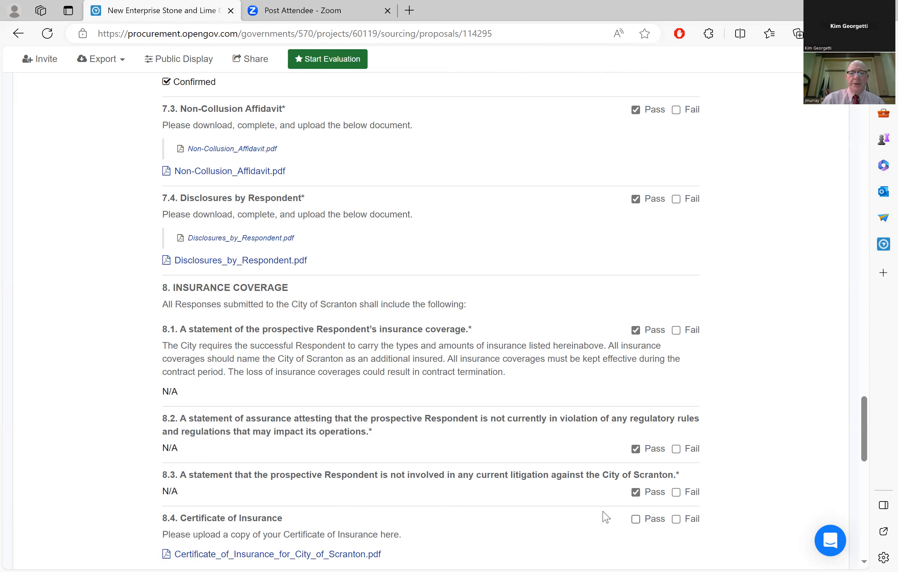
left_click(636, 519)
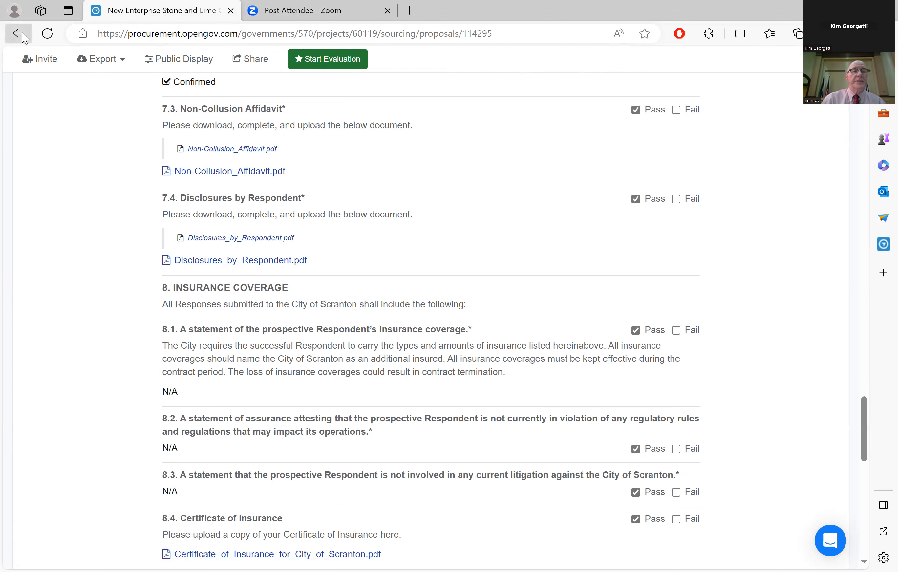
left_click(18, 33)
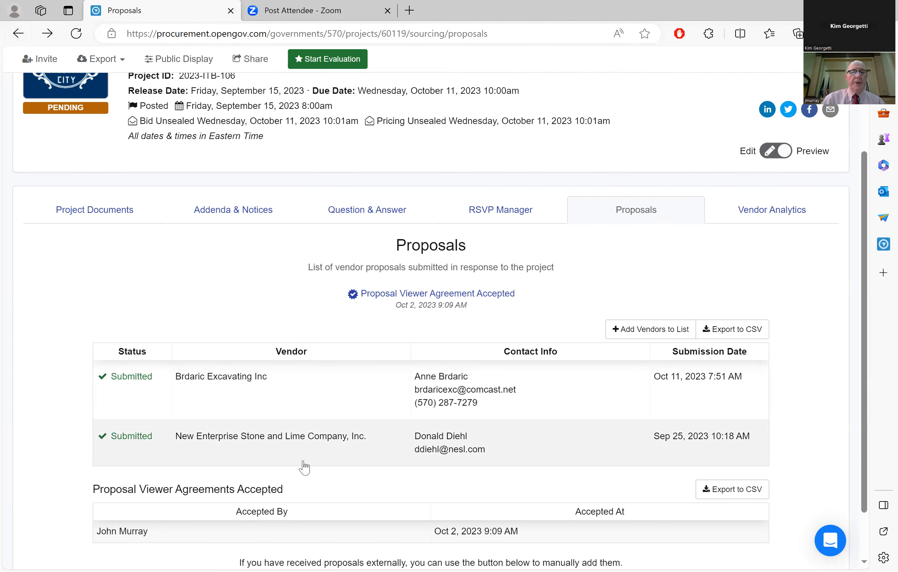
mouse_move(819, 531)
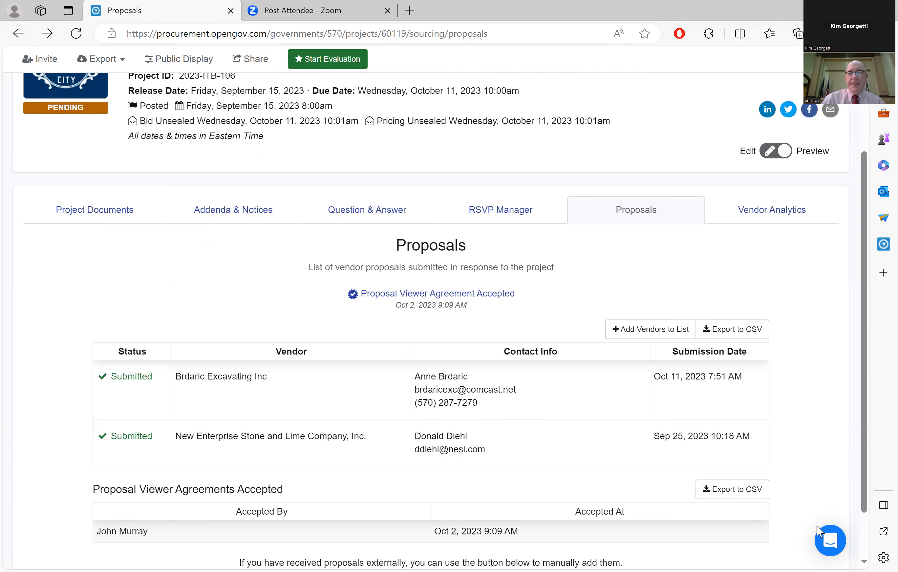
Scroll the Proposals list to see both vendors' submitted bids
scroll("down", 3)
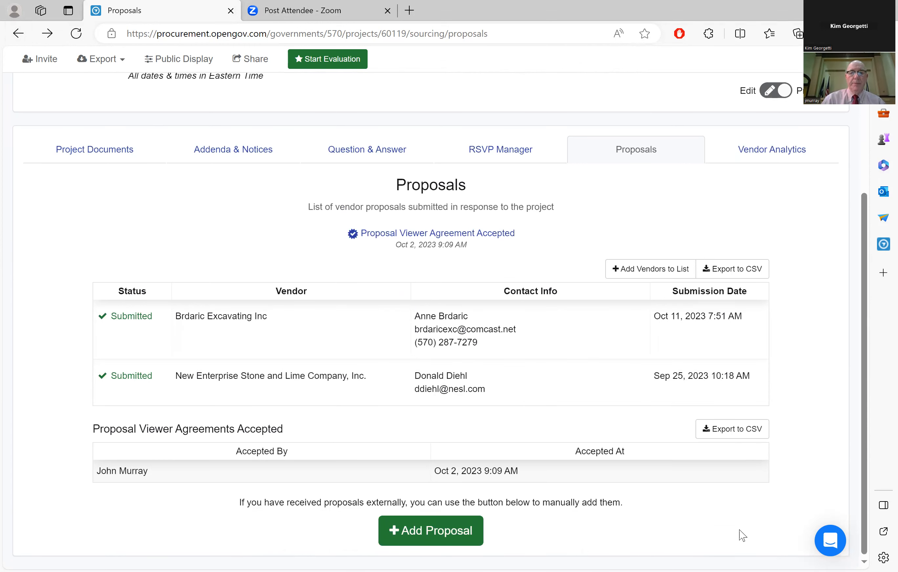